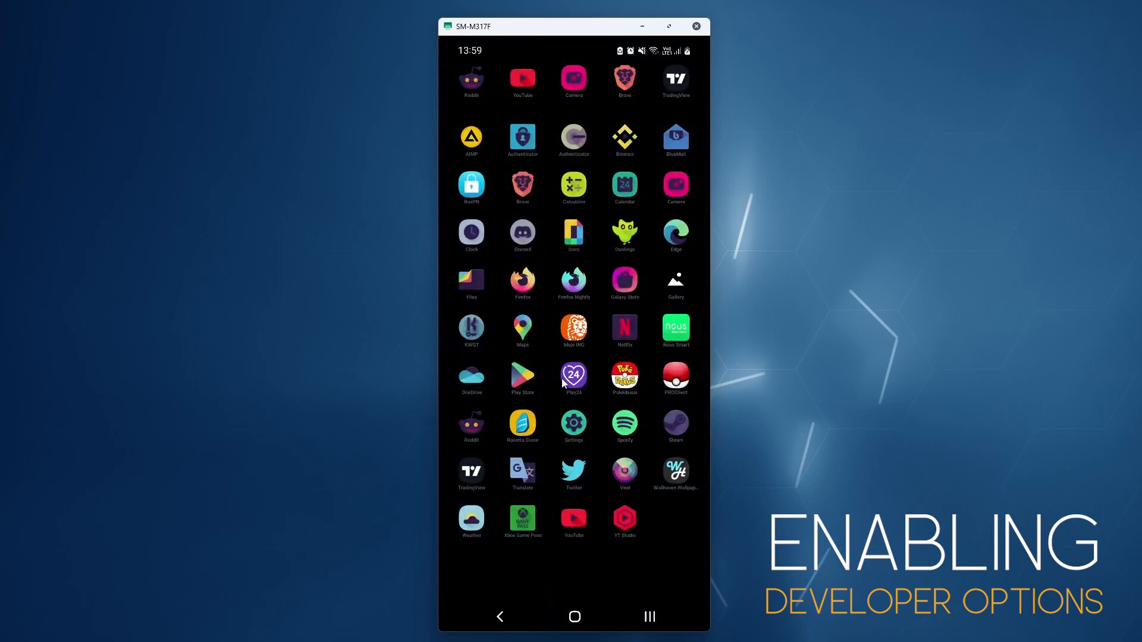
Step: Unlock Developer options by tapping Build number under Software information, then return to About phone
left_click(573, 423)
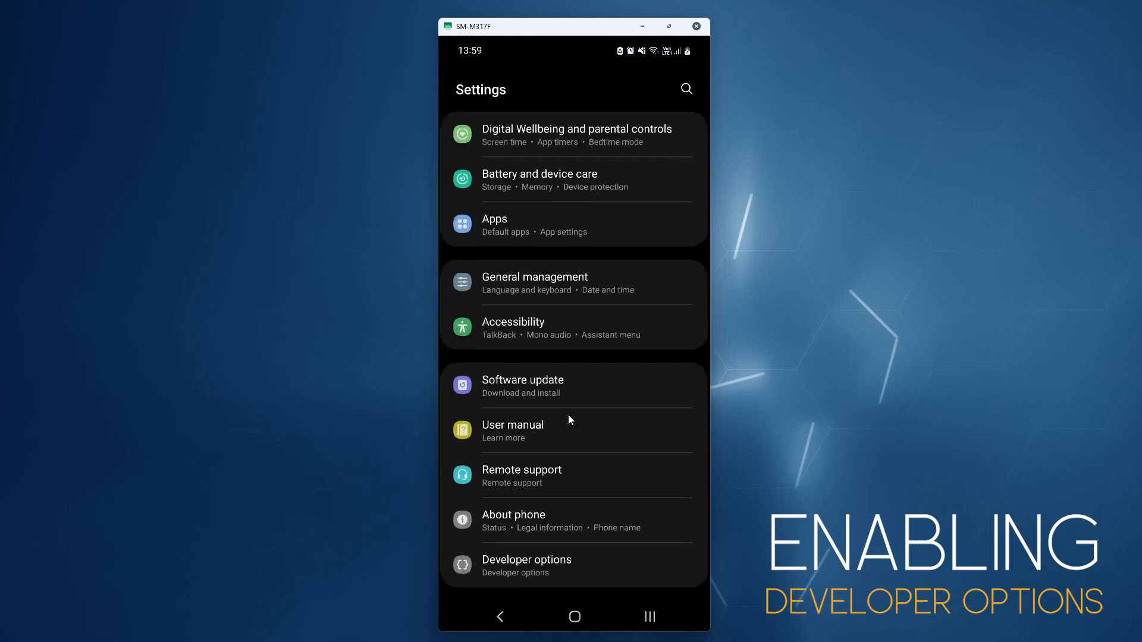
mouse_move(588, 519)
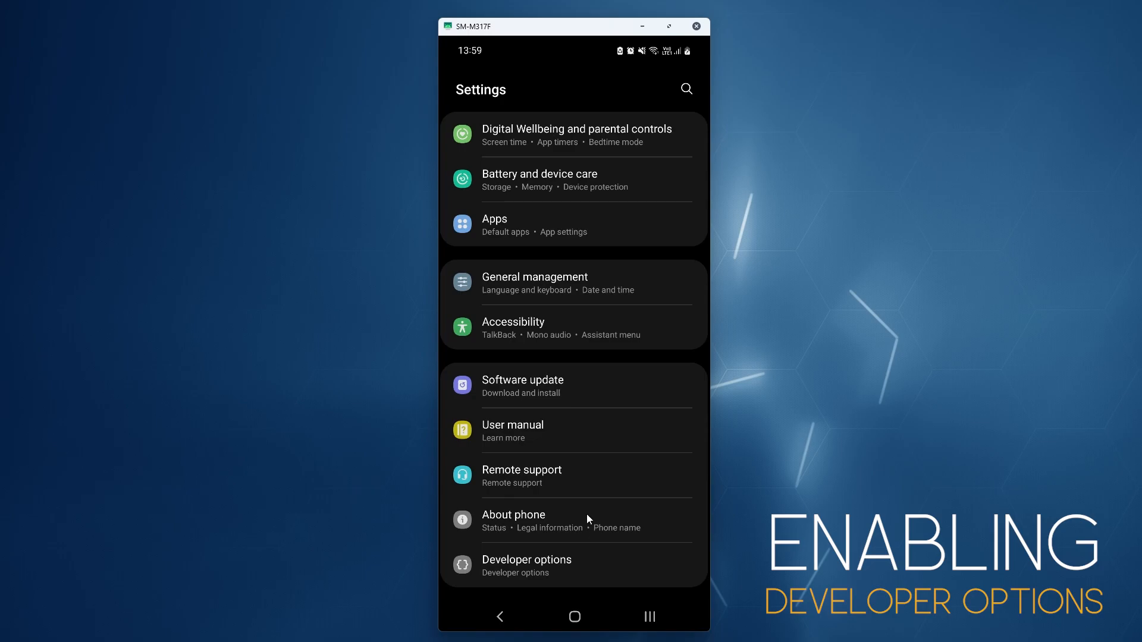
left_click(513, 520)
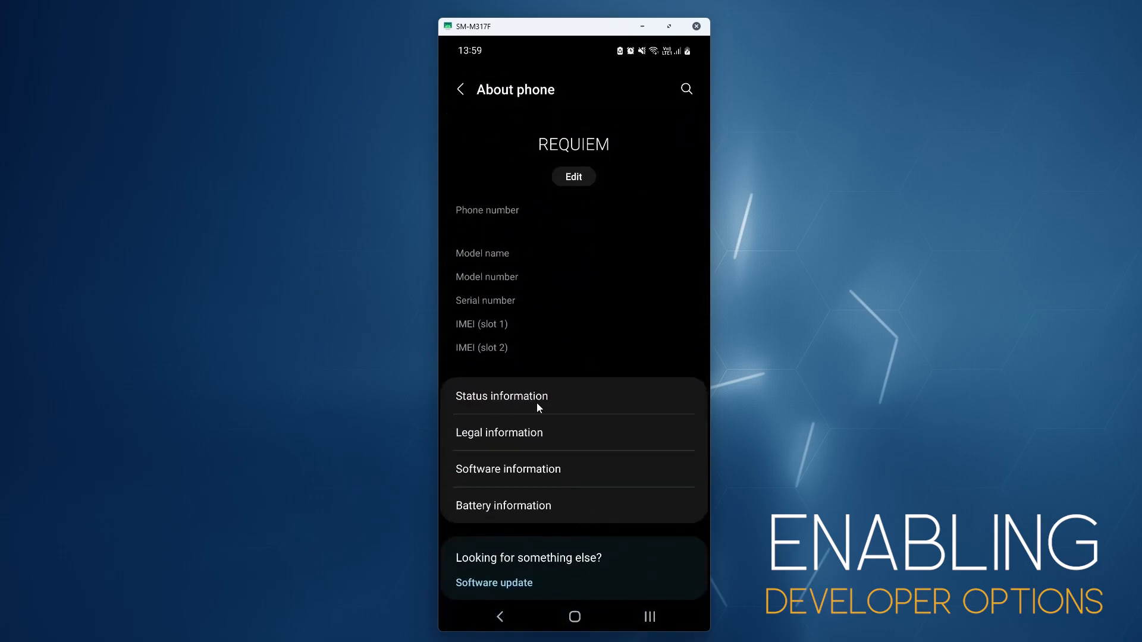
mouse_move(505, 464)
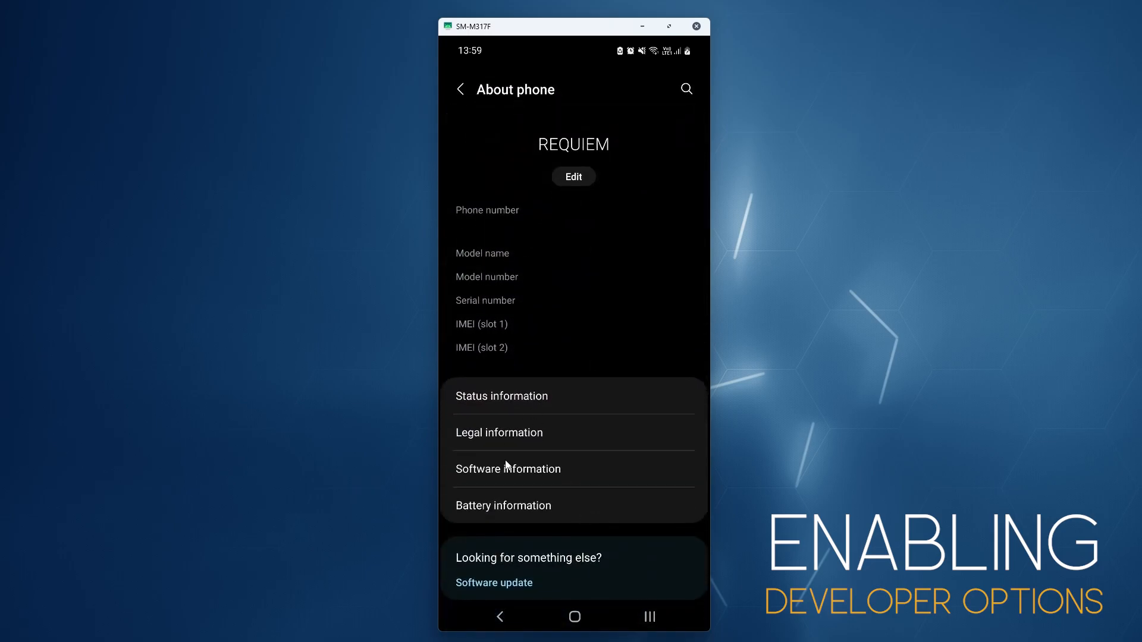
mouse_move(469, 477)
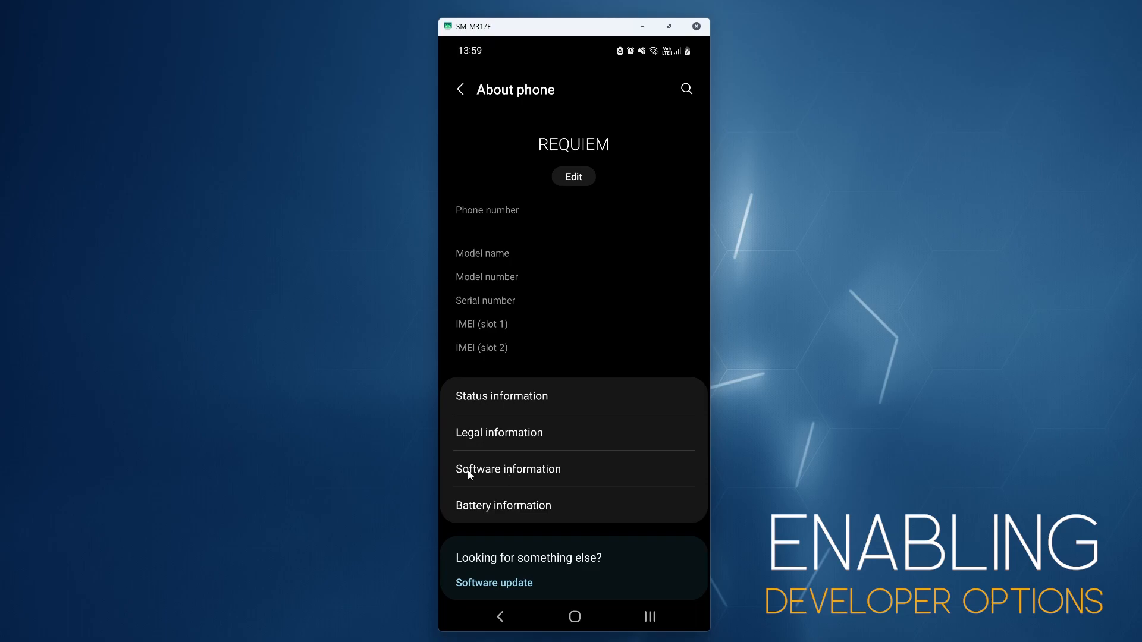
mouse_move(530, 474)
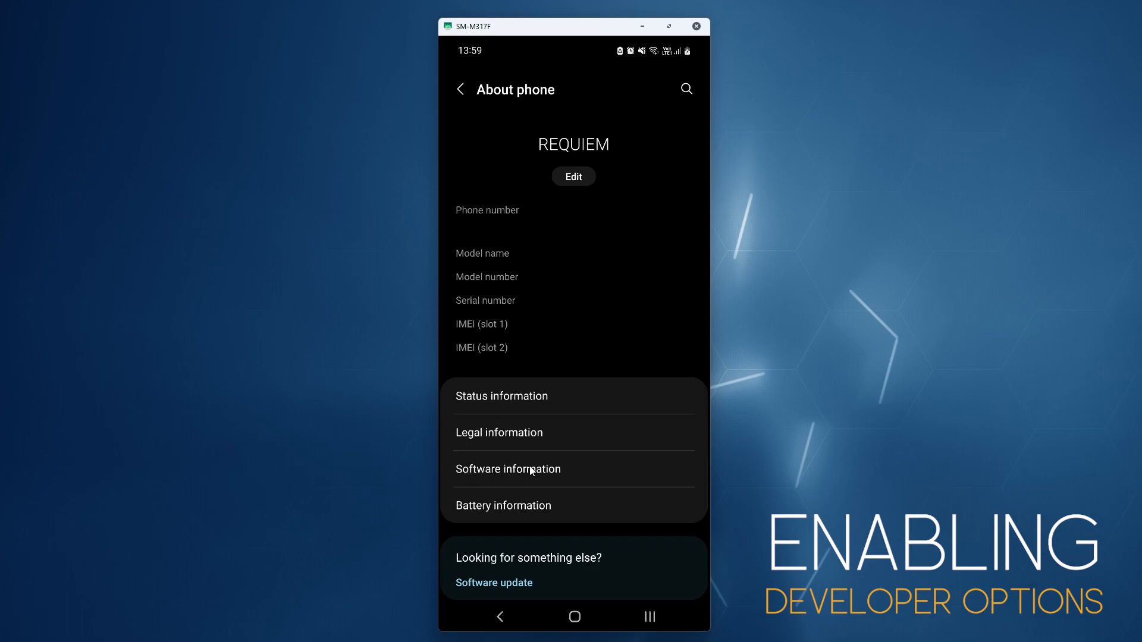
left_click(508, 469)
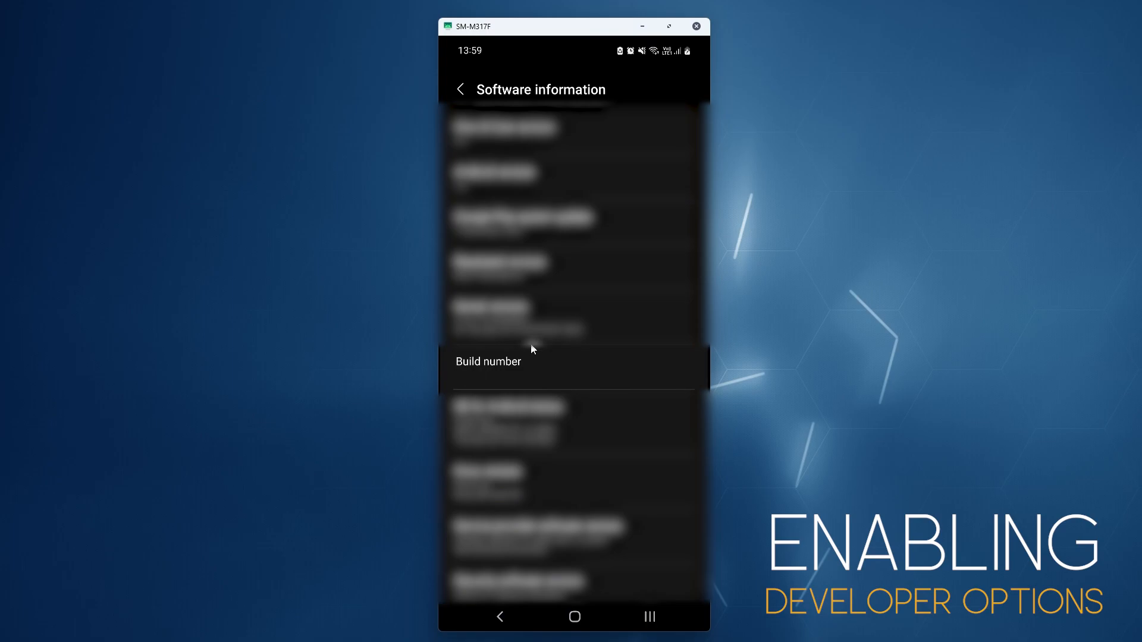
mouse_move(554, 366)
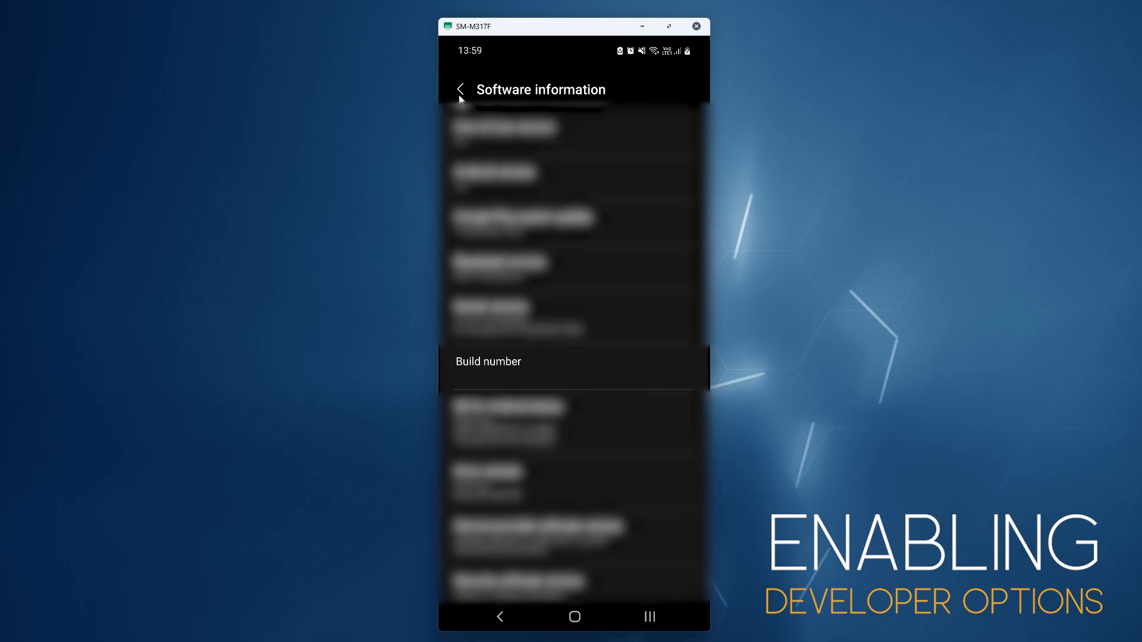
left_click(459, 90)
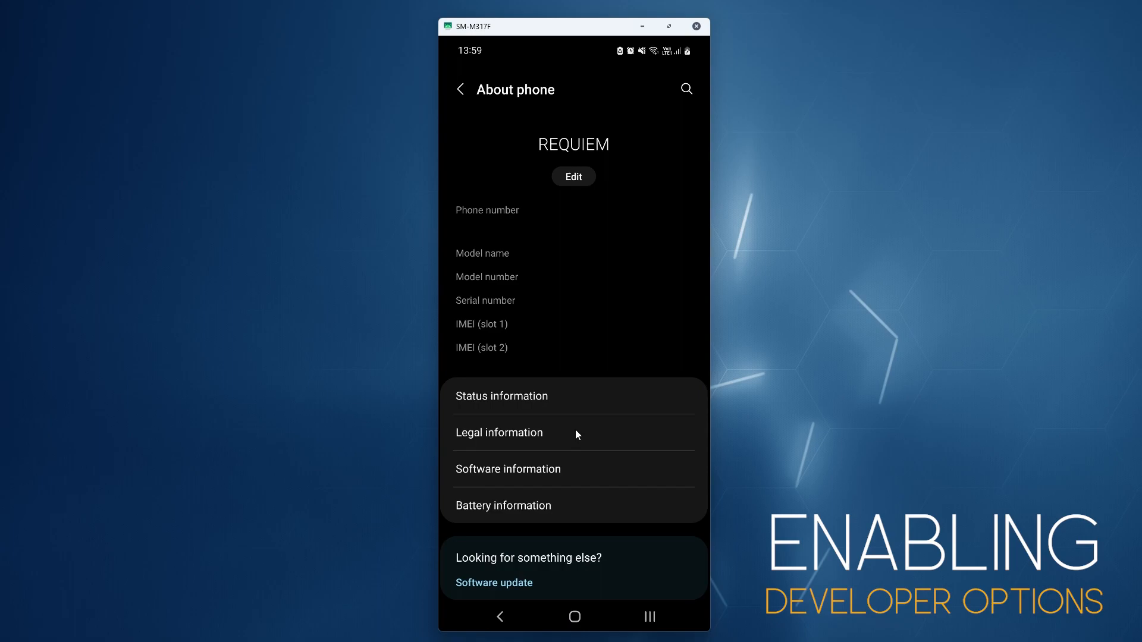
mouse_move(496, 168)
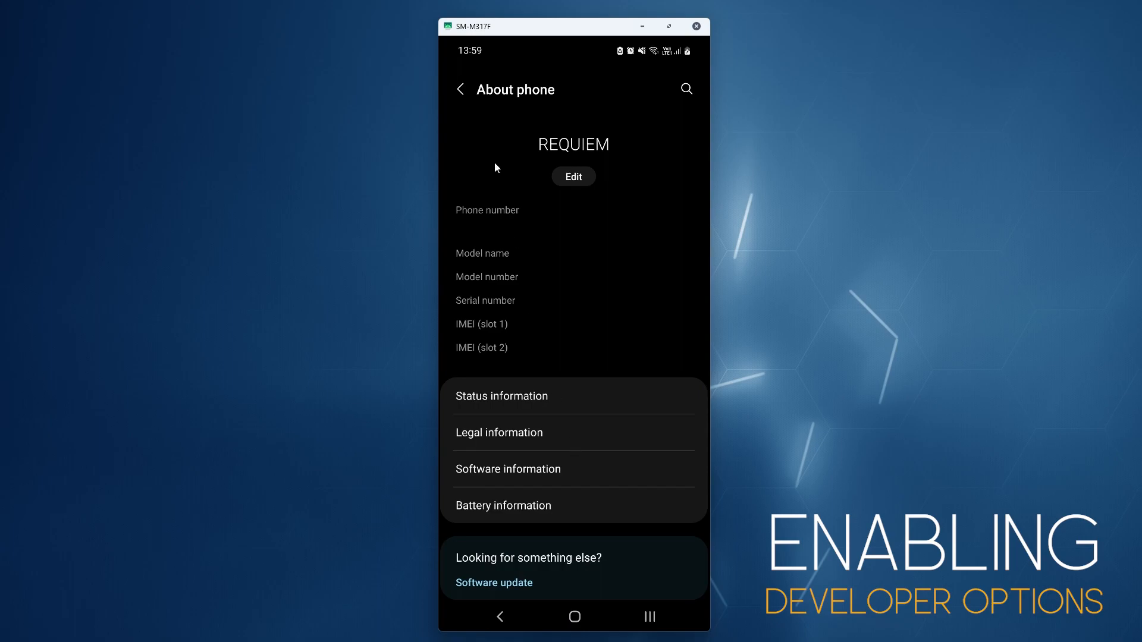
mouse_move(460, 92)
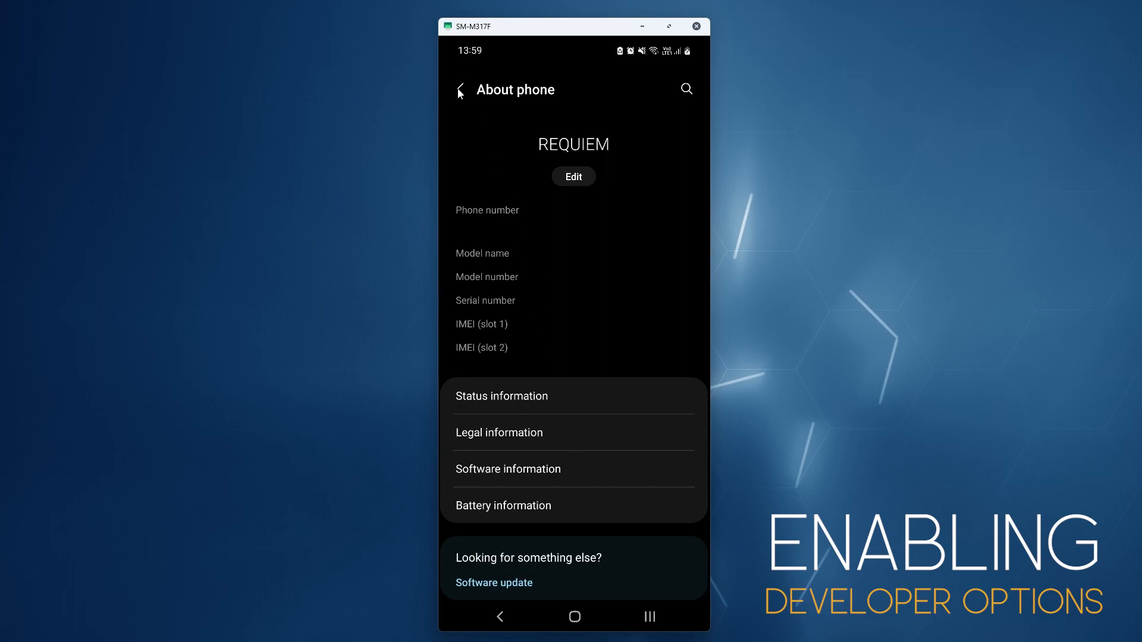
Step: Open Developer options and scroll to the Debugging section to verify USB debugging is on
left_click(461, 90)
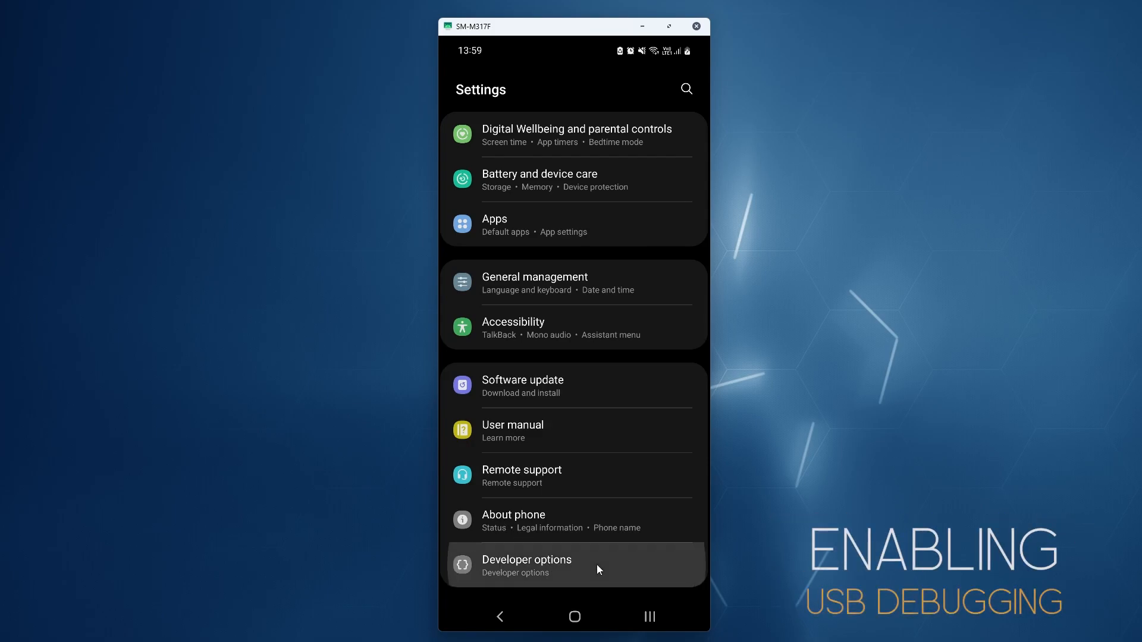
left_click(527, 566)
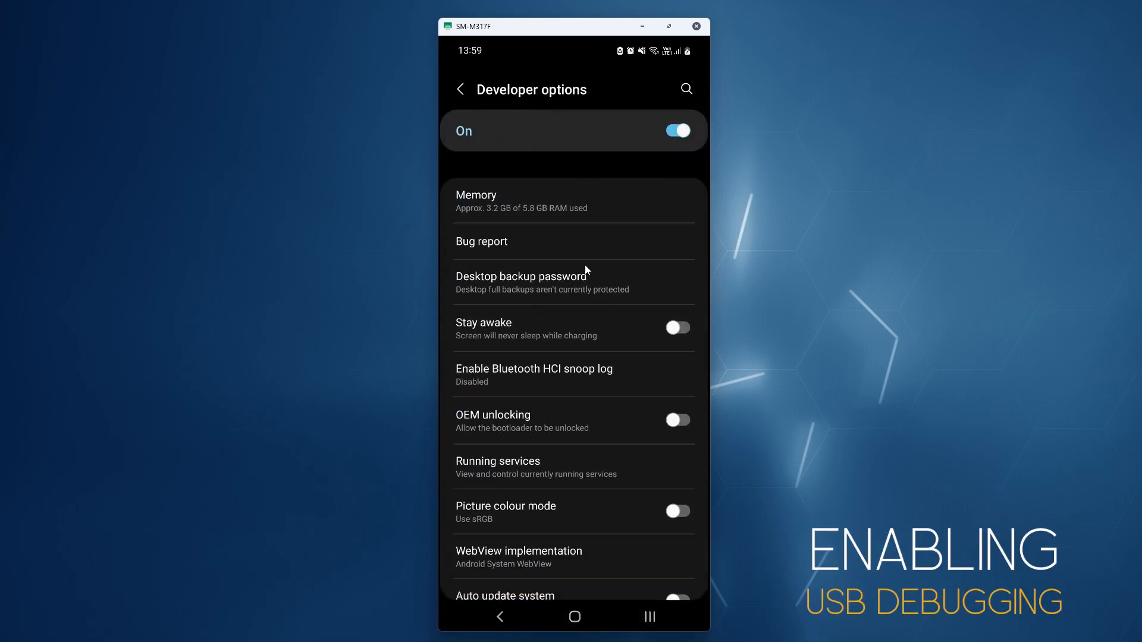
scroll("down", 3)
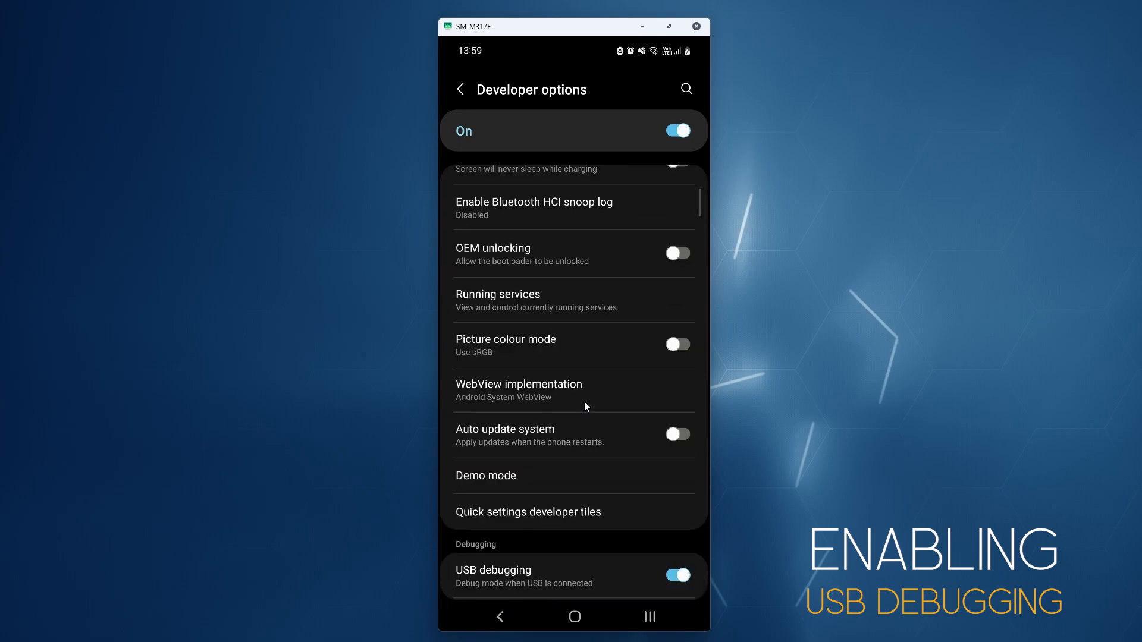
scroll("down", 3)
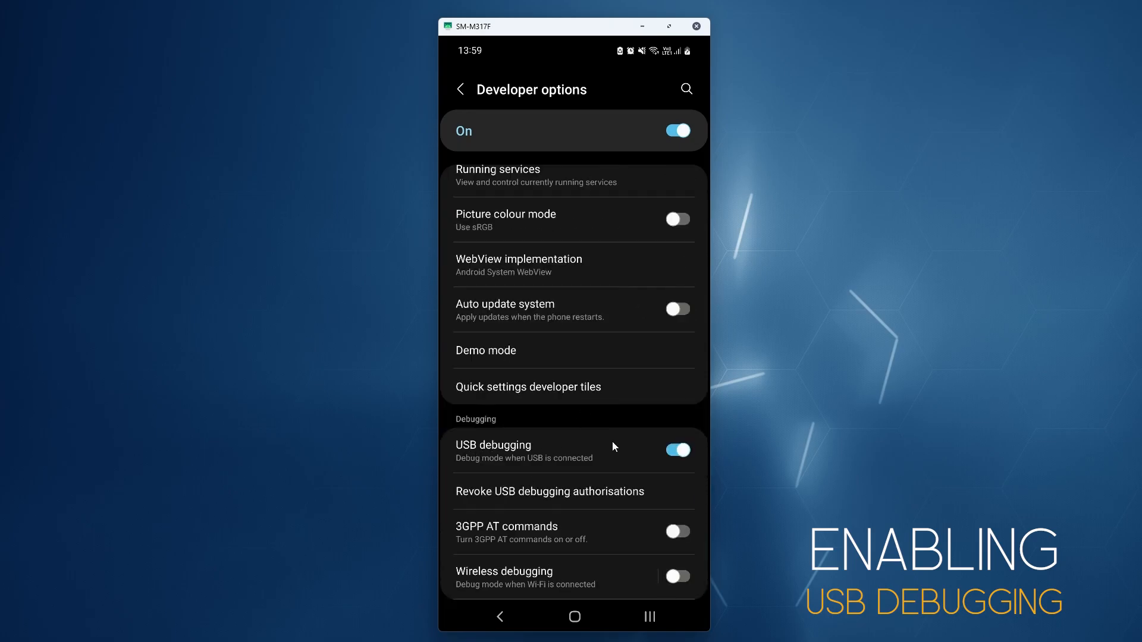
mouse_move(649, 453)
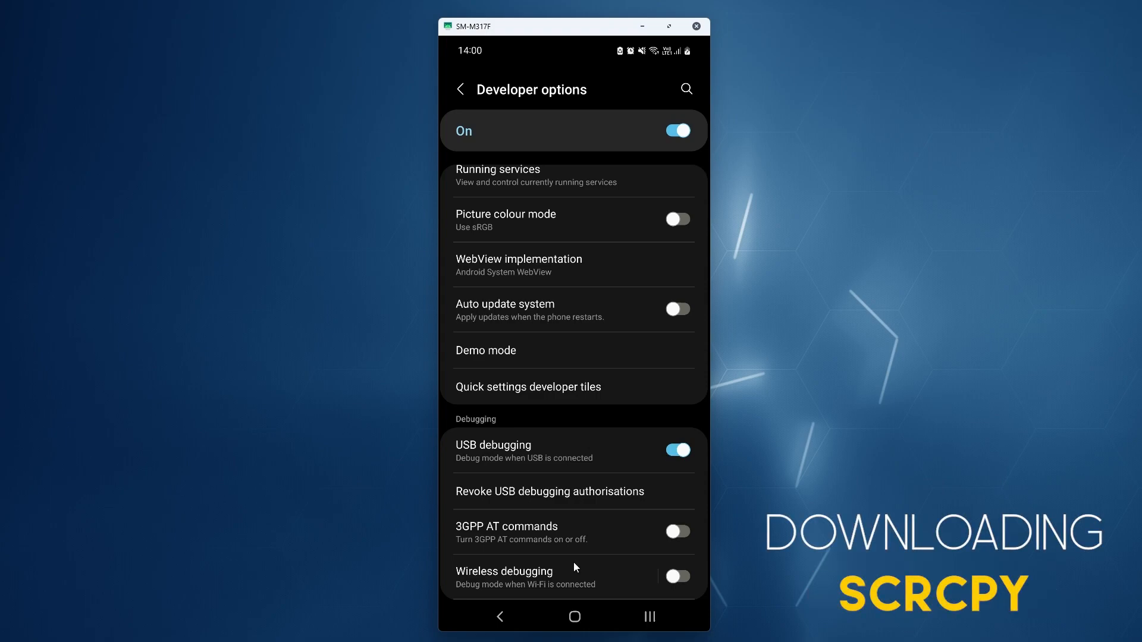
mouse_move(473, 456)
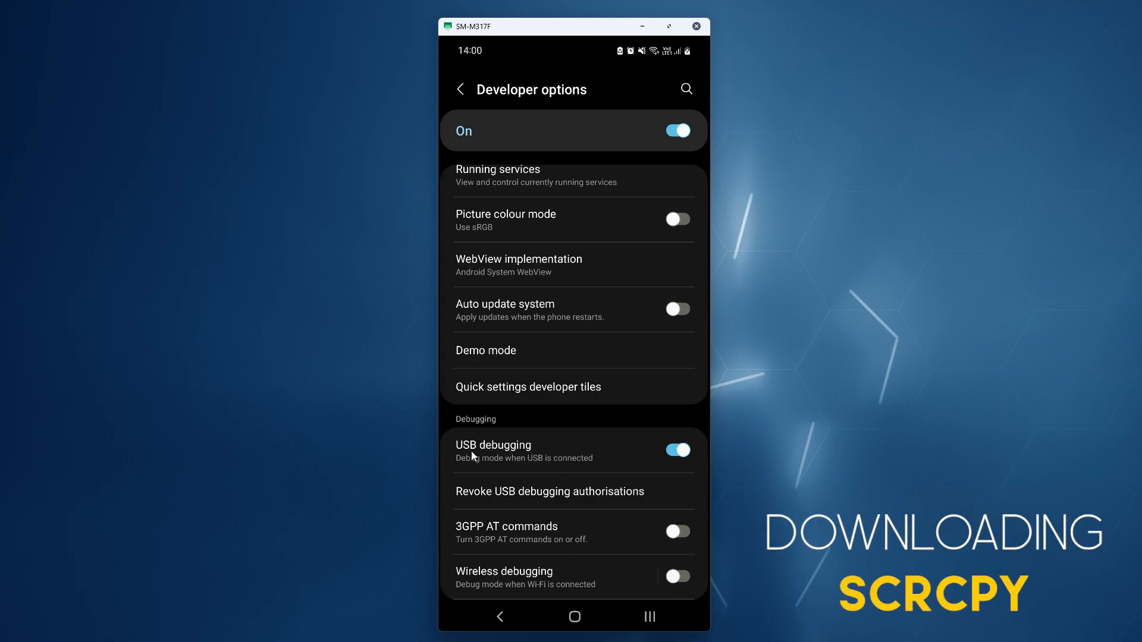
mouse_move(500, 618)
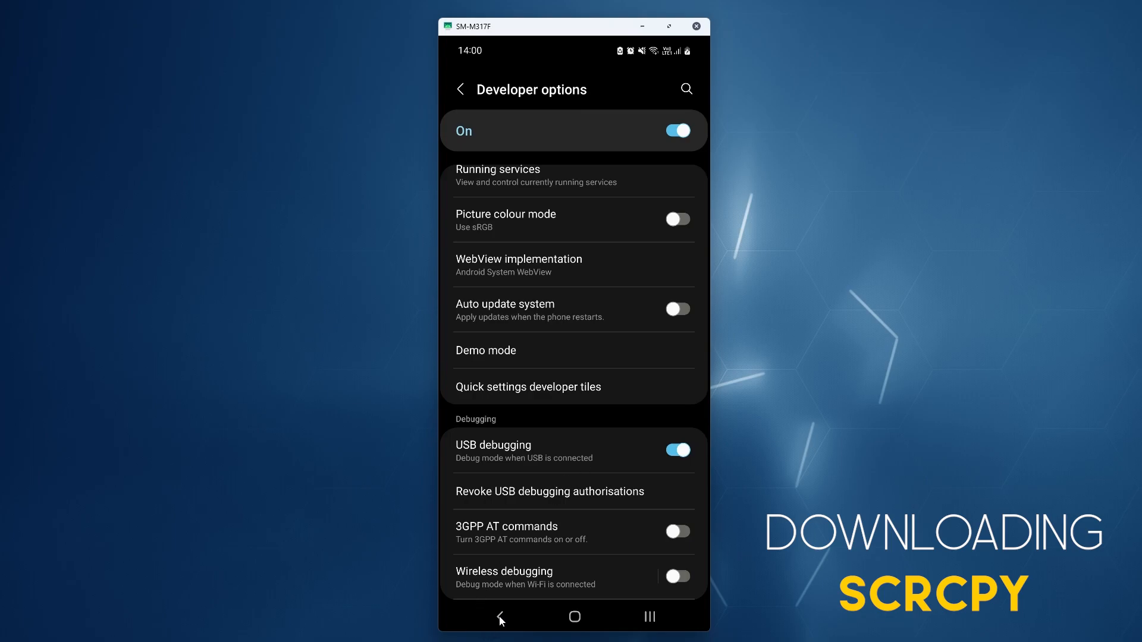
Step: Download the scrcpy Windows release (v1.25 zip) from the 'Get the app' README section
left_click(500, 616)
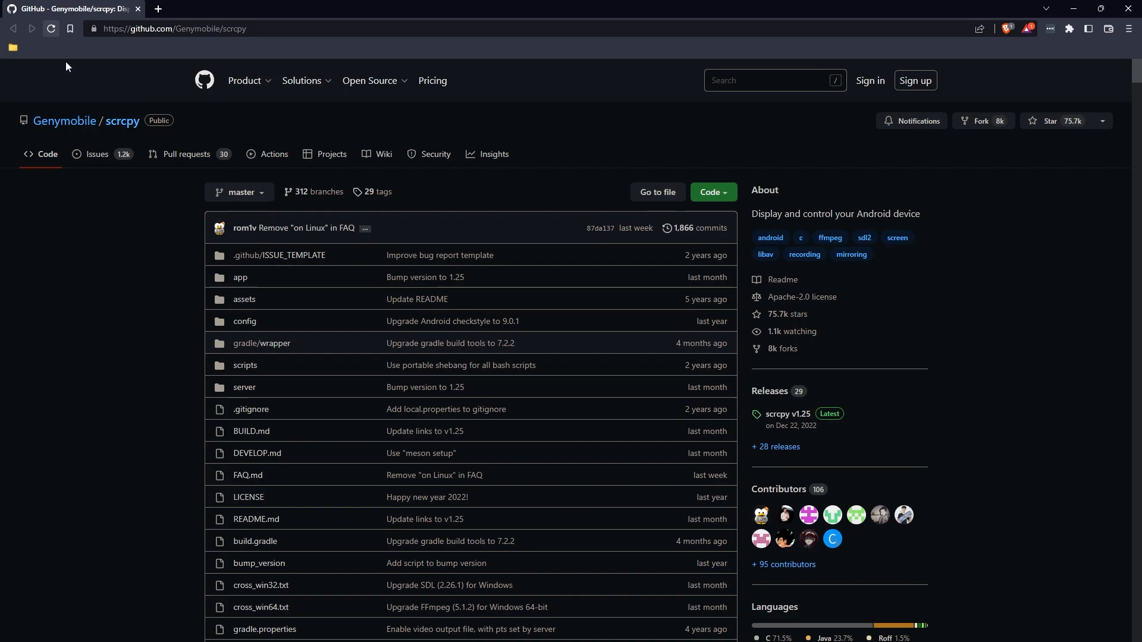
mouse_move(153, 276)
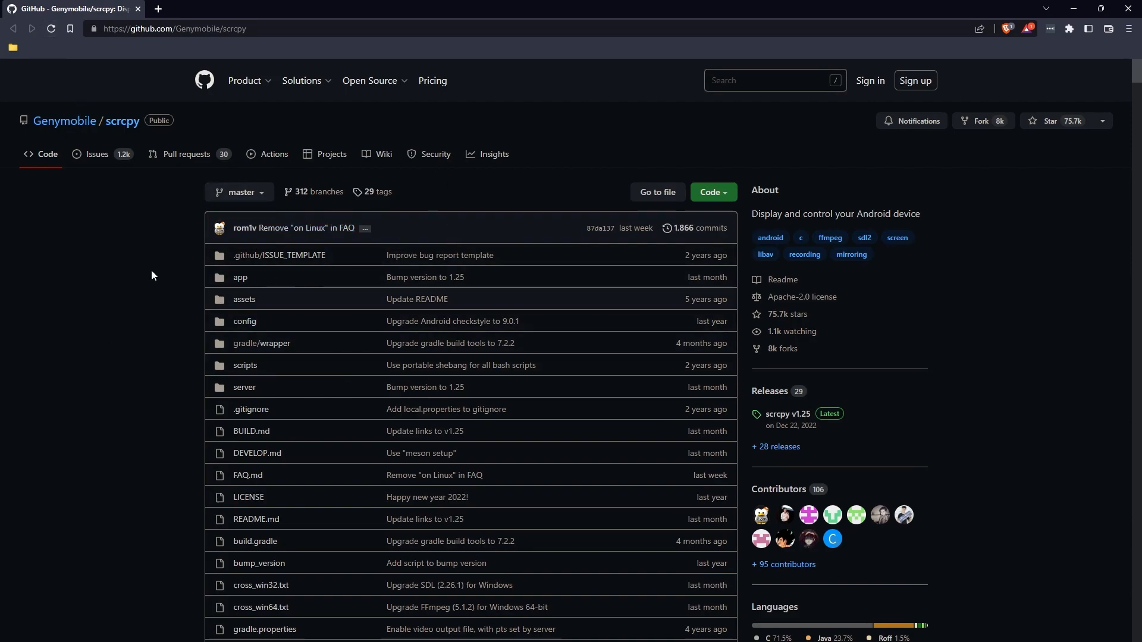
mouse_move(186, 261)
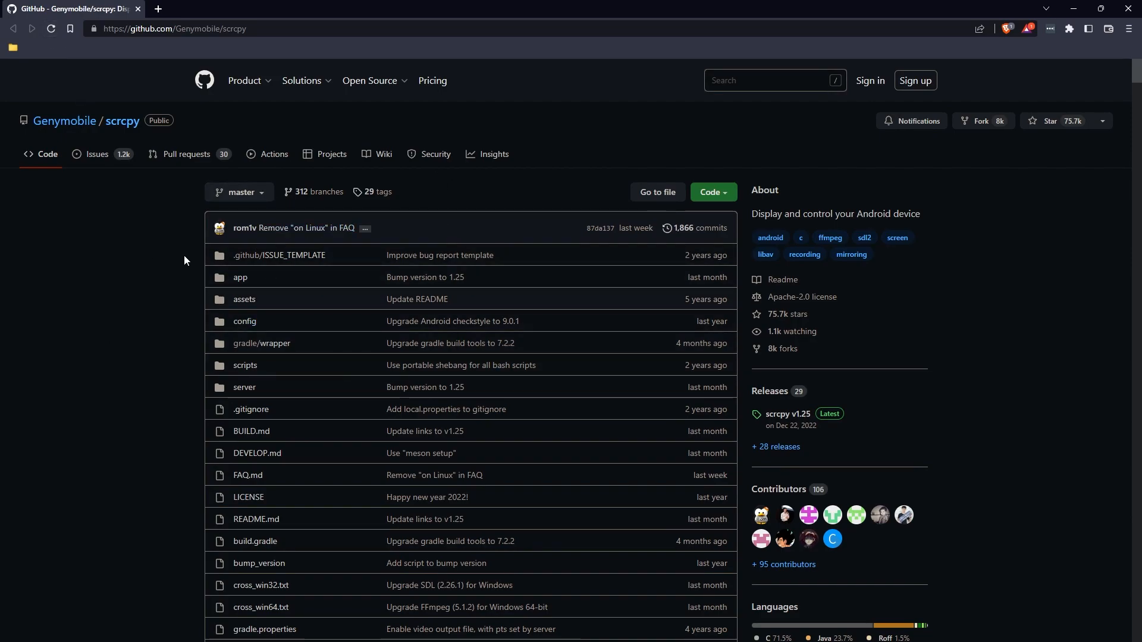
scroll("down", 3)
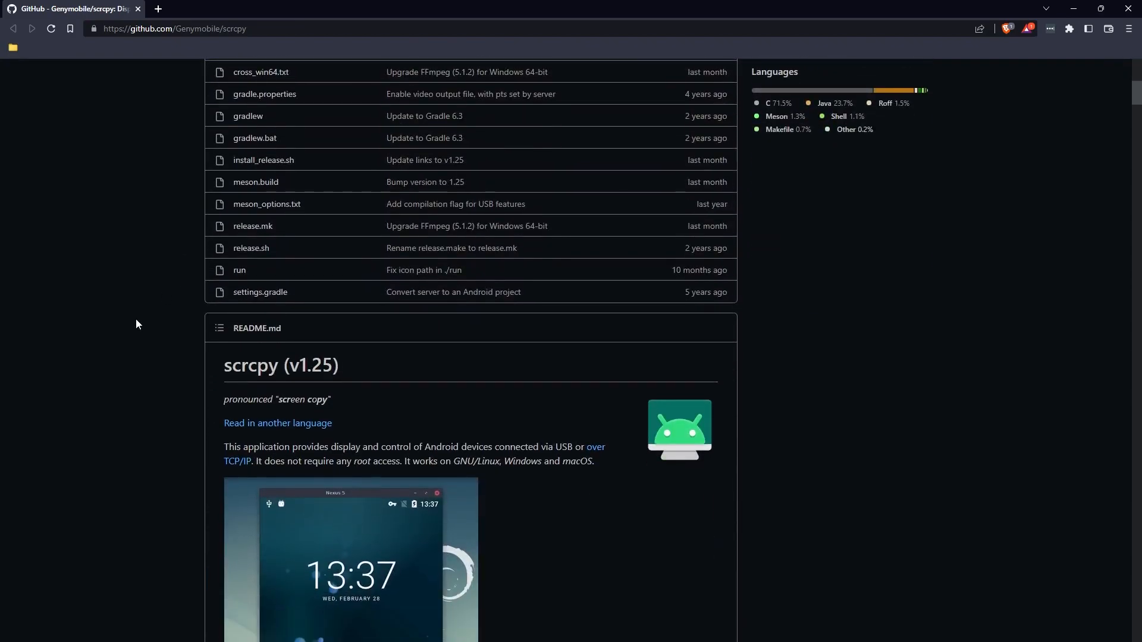
scroll("down", 3)
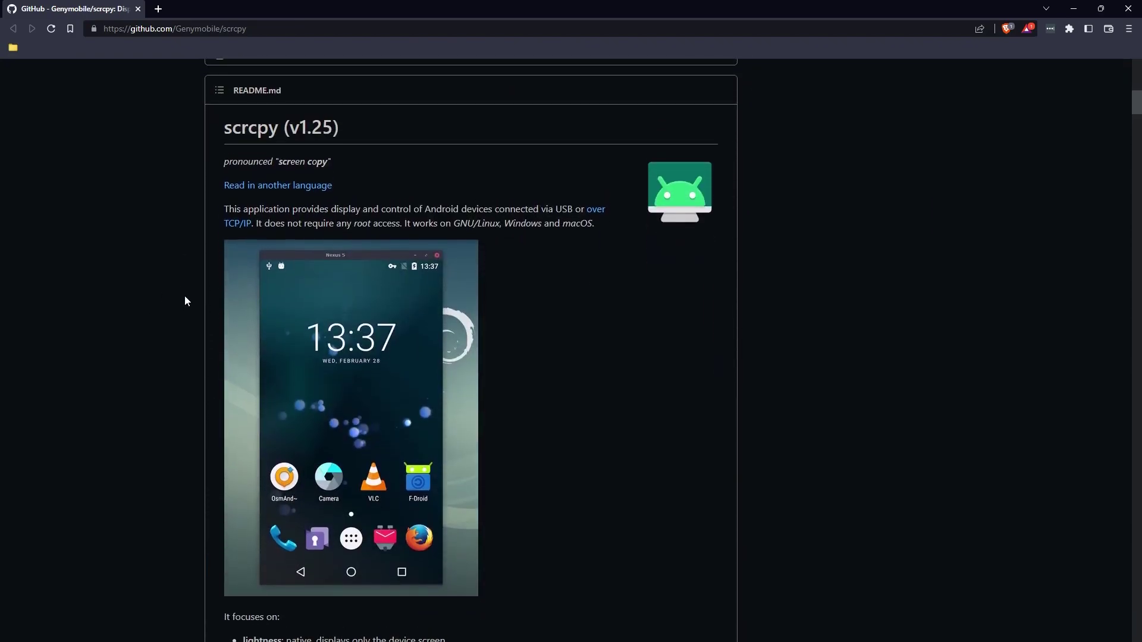
scroll("down", 3)
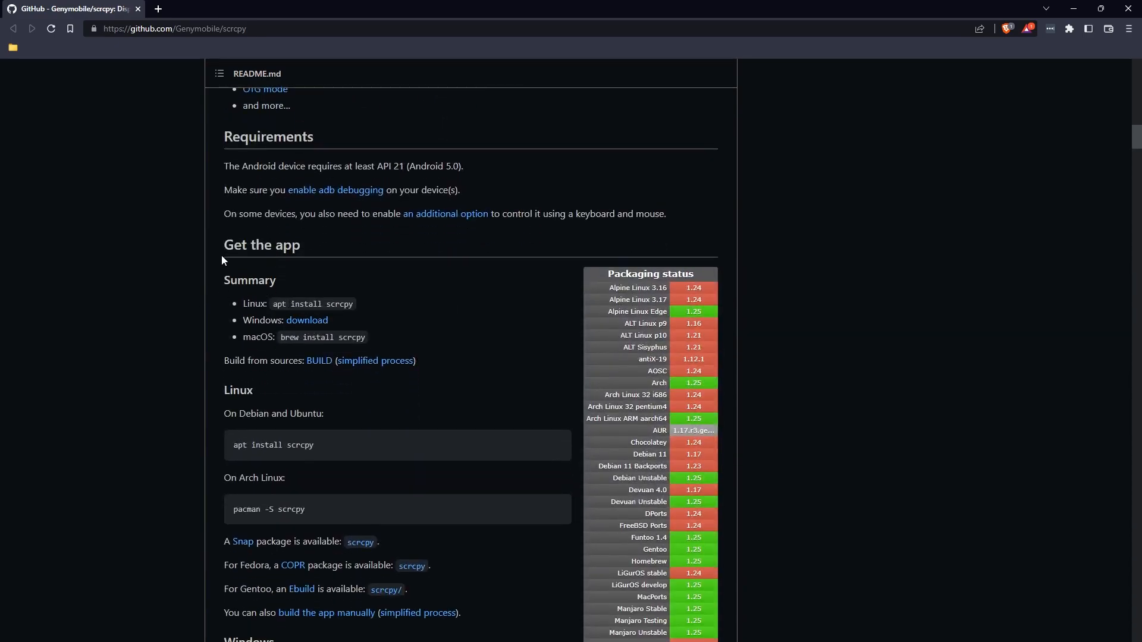
mouse_move(289, 325)
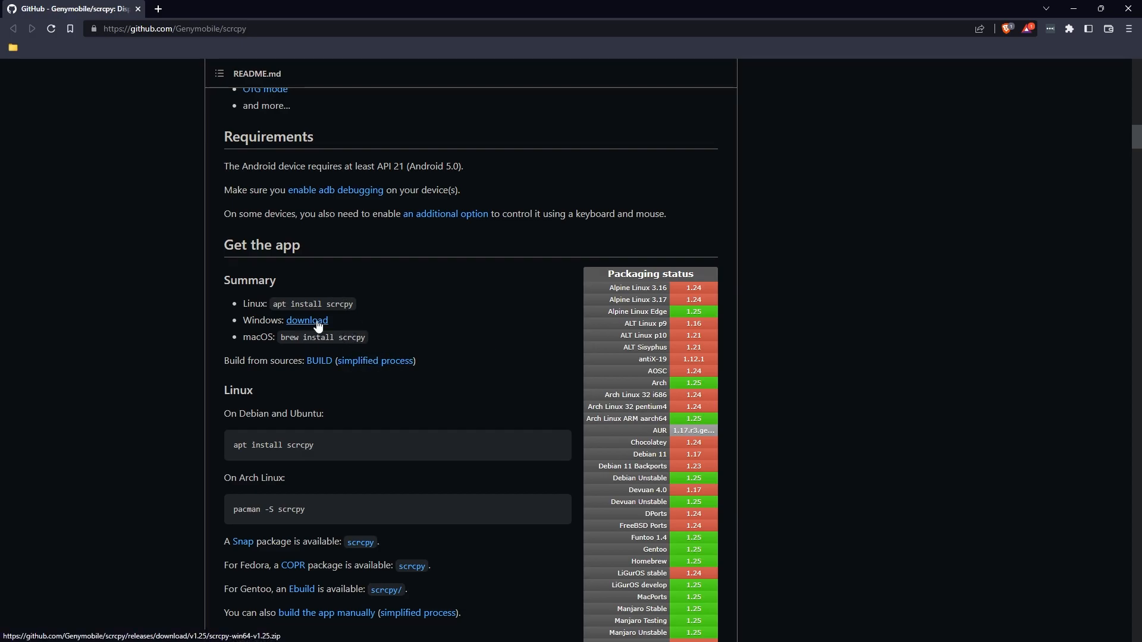
left_click(307, 320)
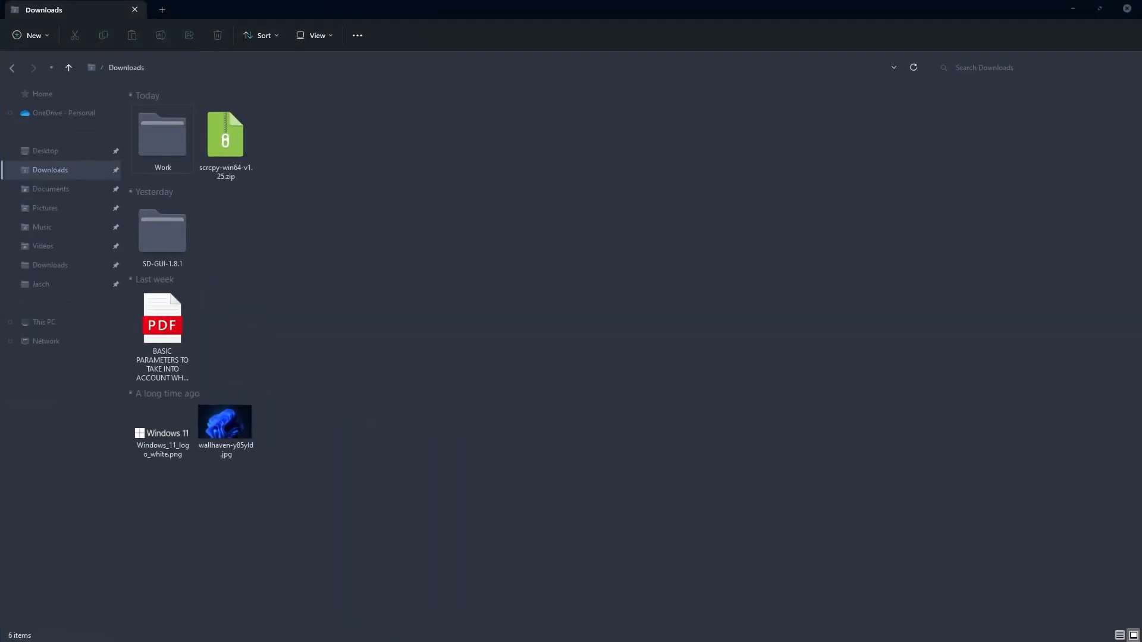
mouse_move(219, 152)
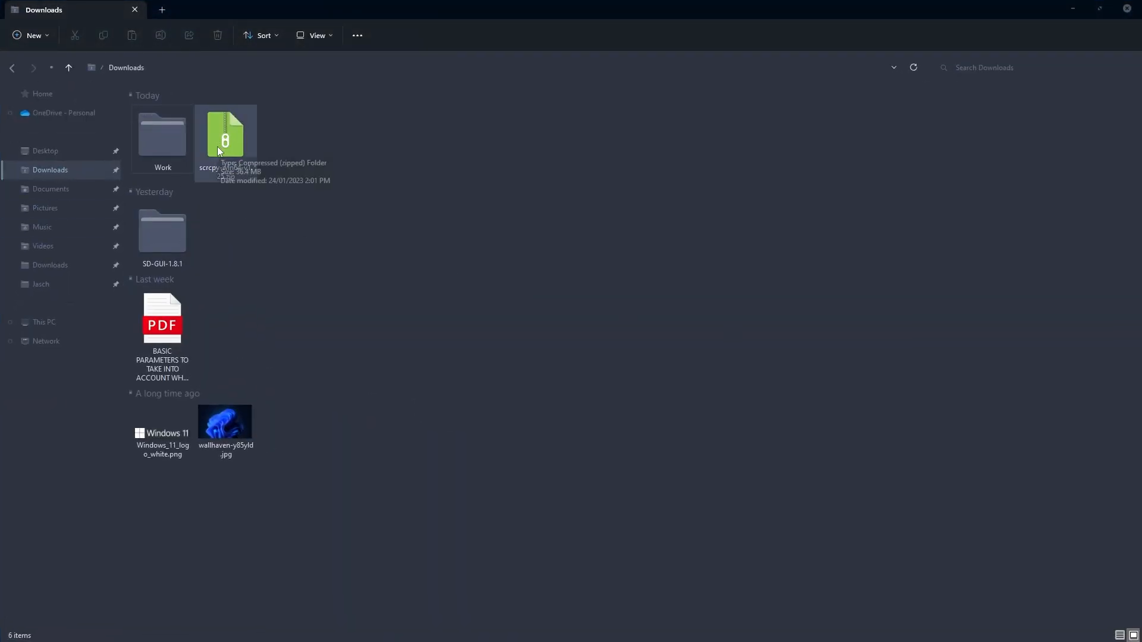
Step: Extract scrcpy-win64-v1.25.zip and open its inner scrcpy-win64-v1.25 folder
right_click(225, 137)
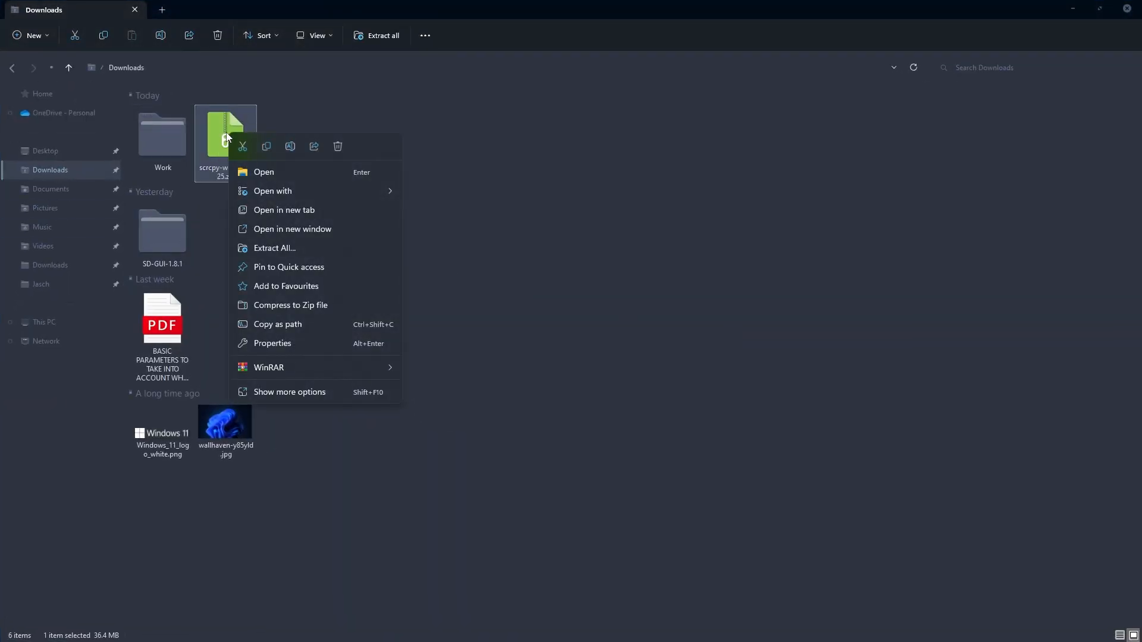
mouse_move(268, 367)
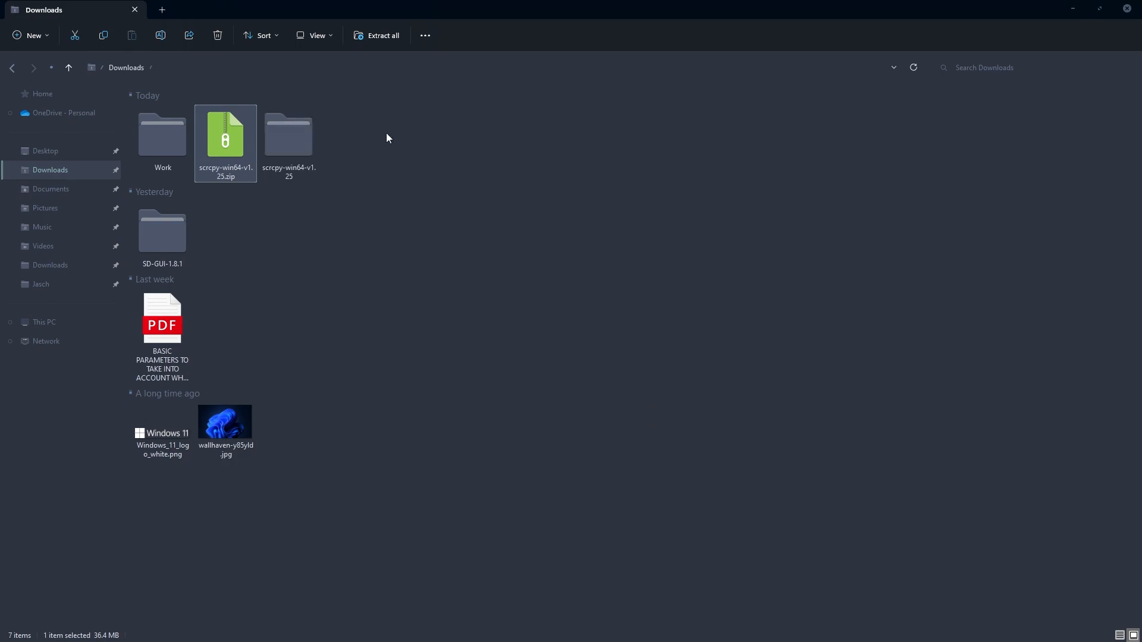
mouse_move(296, 140)
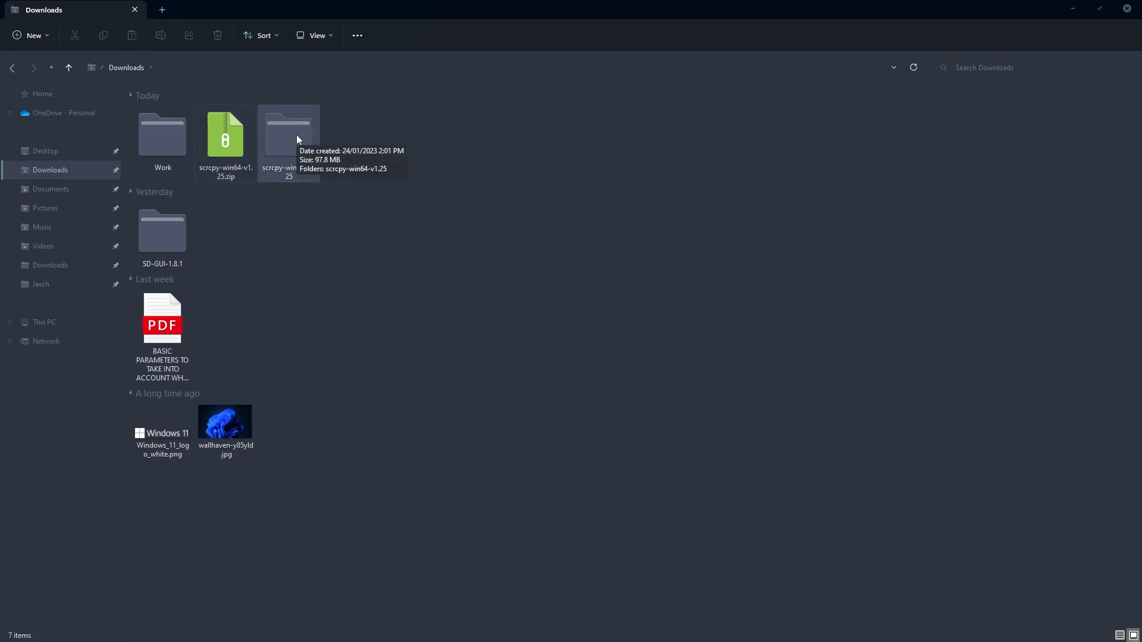
double_click(288, 131)
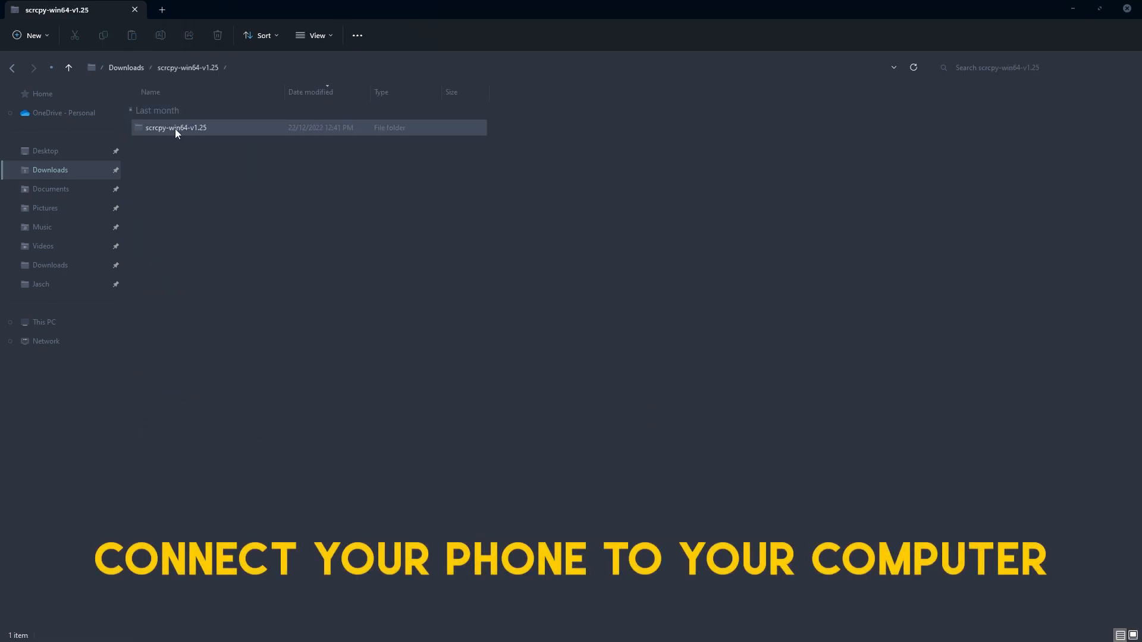
double_click(176, 127)
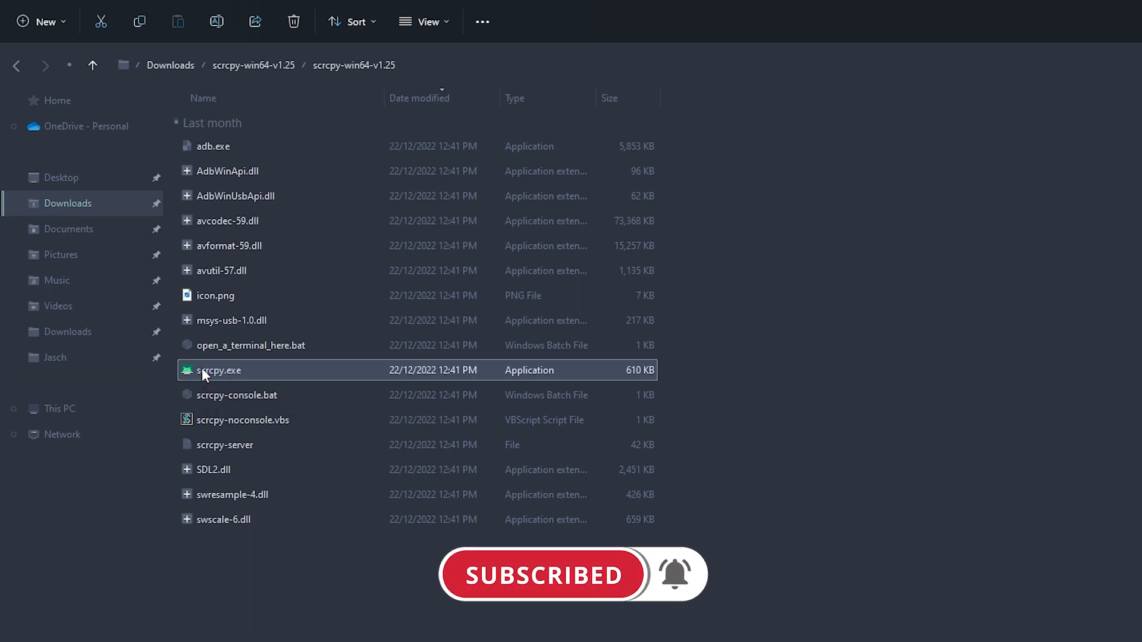
Step: Run scrcpy.exe to connect to the Samsung SM-M317F
double_click(222, 371)
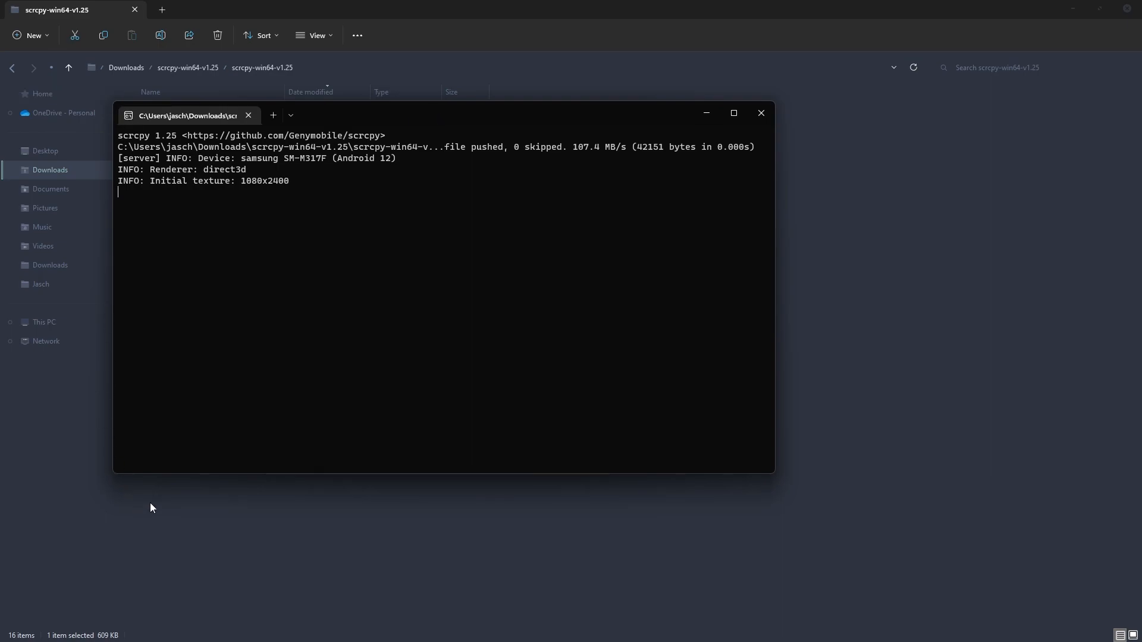
mouse_move(348, 177)
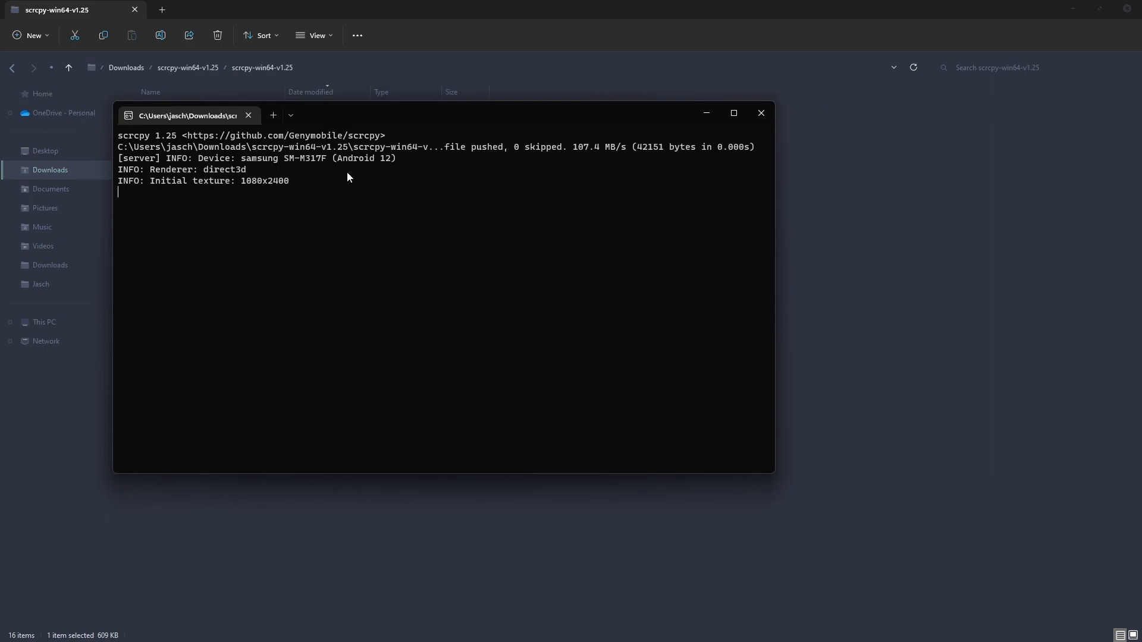
mouse_move(1113, 199)
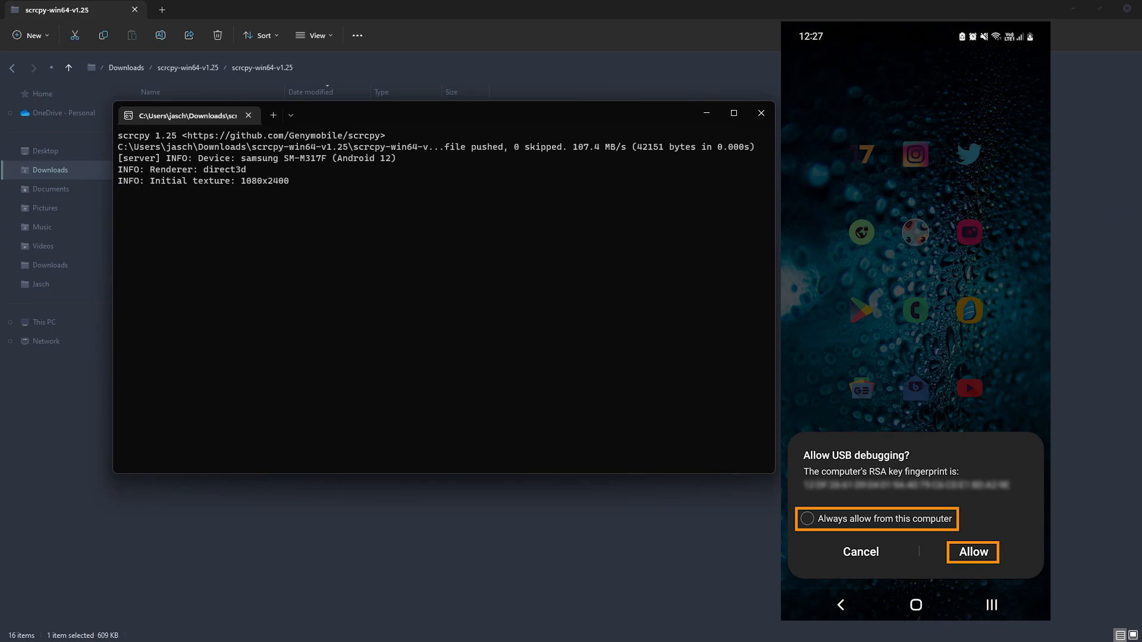
mouse_move(1068, 205)
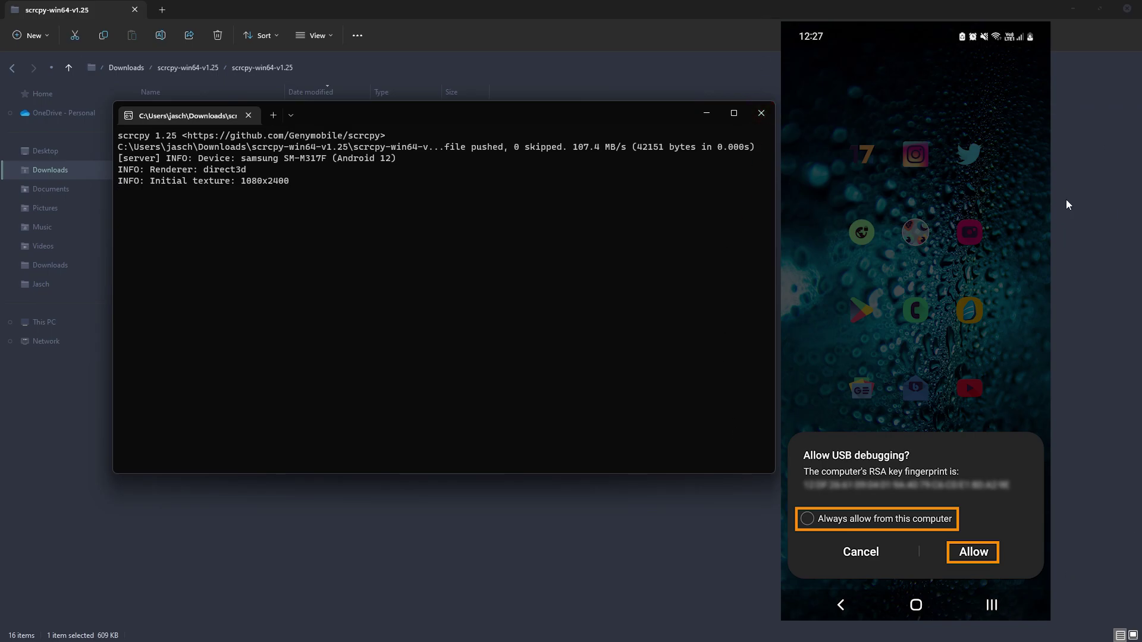
mouse_move(1078, 426)
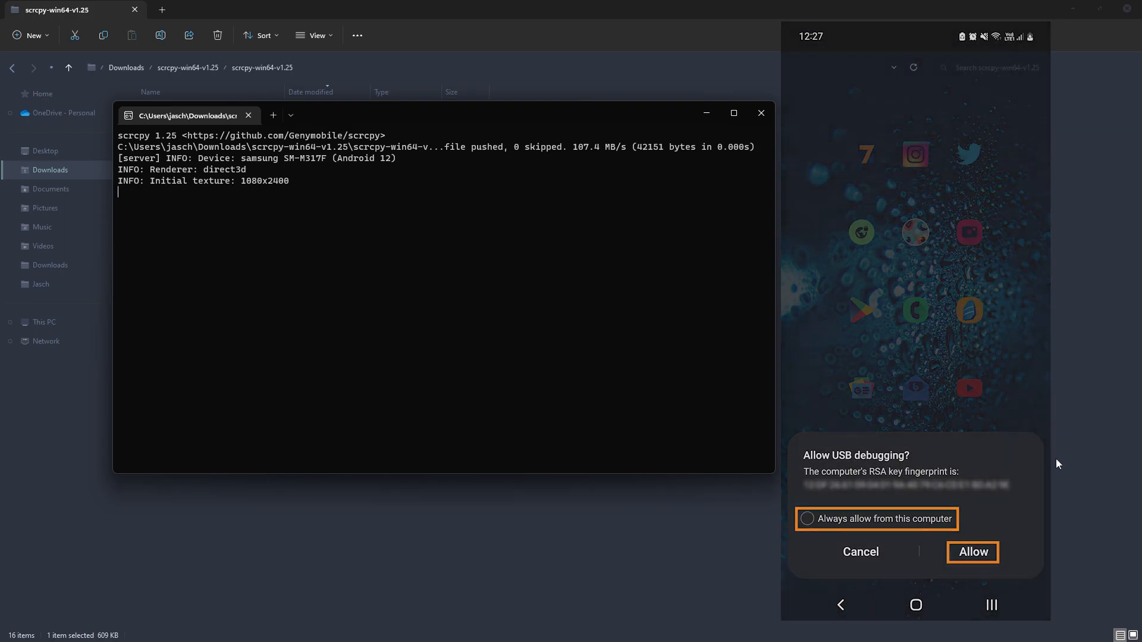
Step: Tap Allow on the phone's 'Allow USB debugging?' prompt
left_click(972, 552)
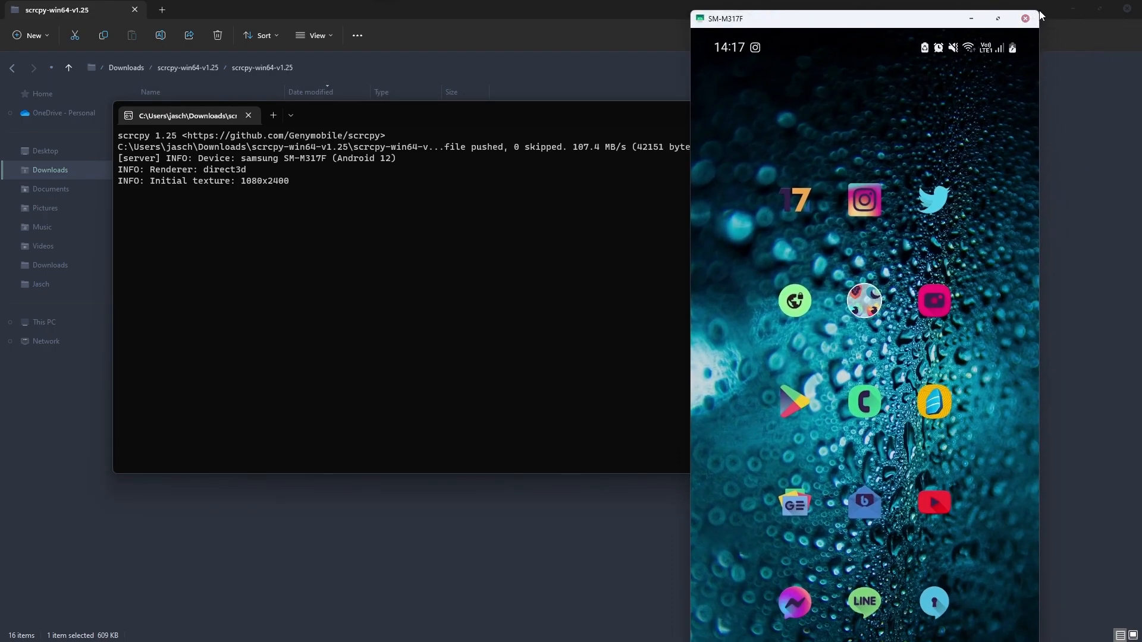
Step: Drag the SM-M317F mirror window's edge so the whole home screen fits
left_click_drag(863, 18, 834, 150)
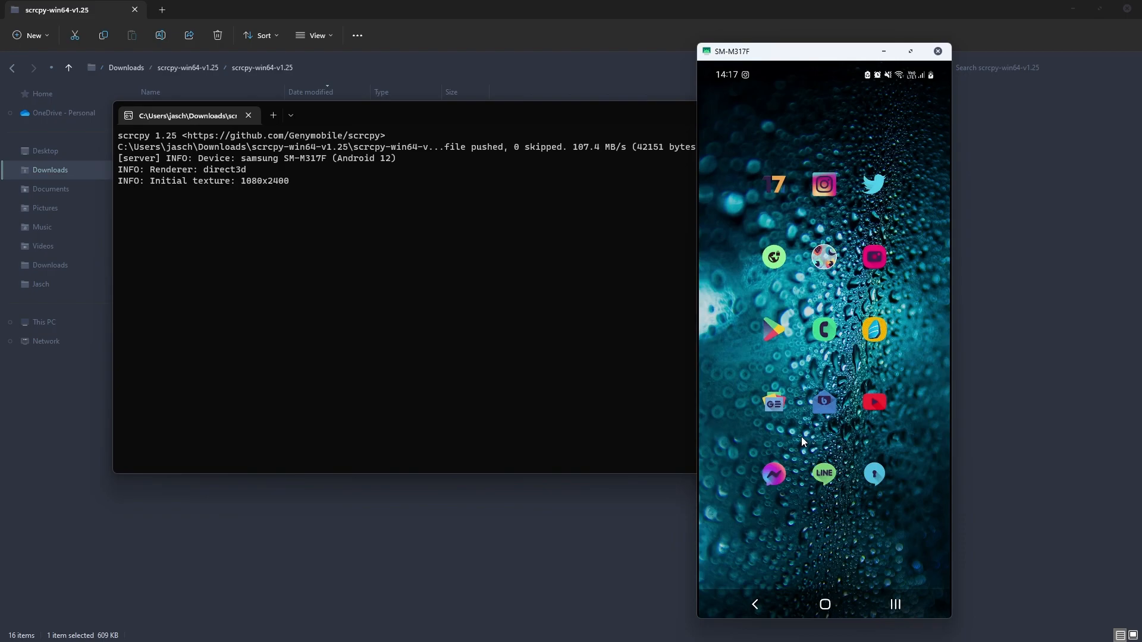
mouse_move(873, 257)
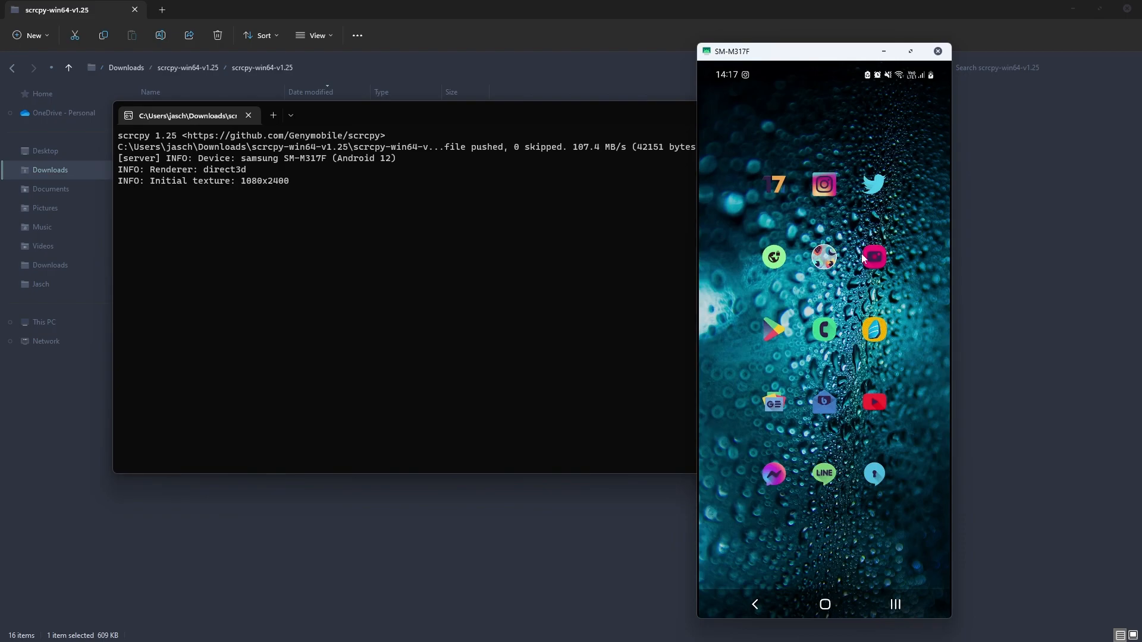
mouse_move(856, 119)
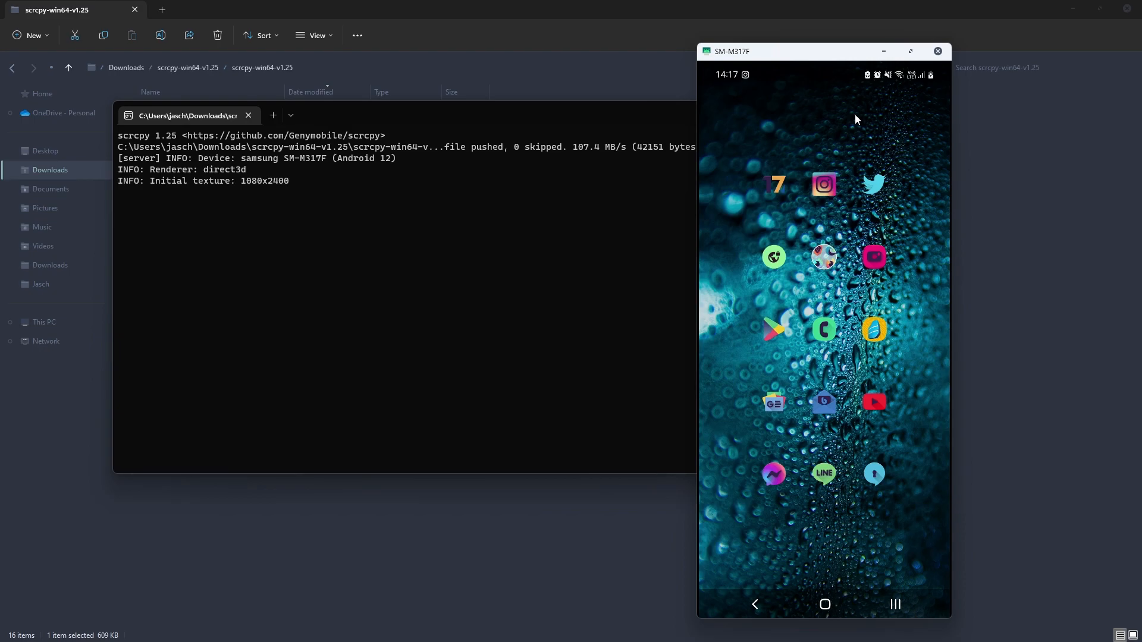
mouse_move(766, 153)
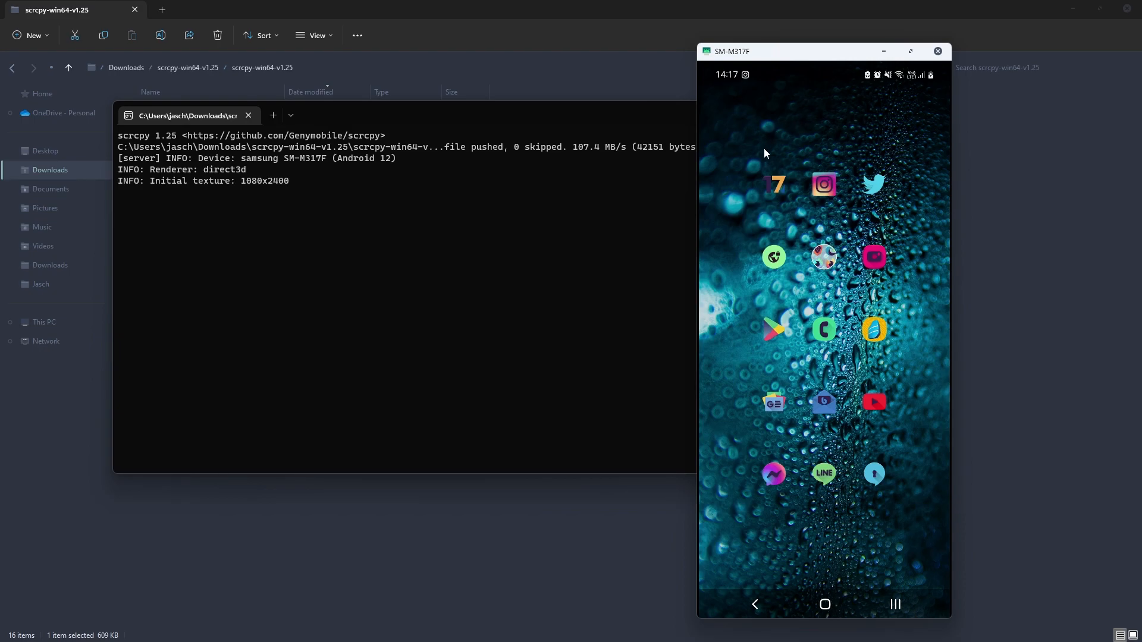
mouse_move(796, 135)
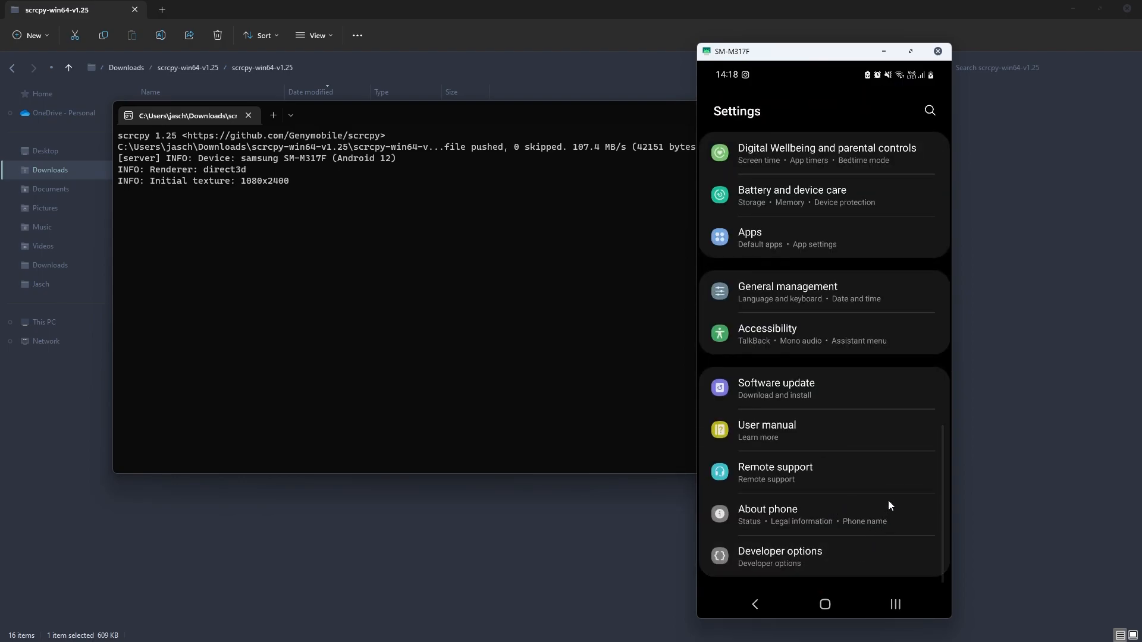
Step: Through the mirror, check USB debugging in Developer options, then go back home
left_click(780, 557)
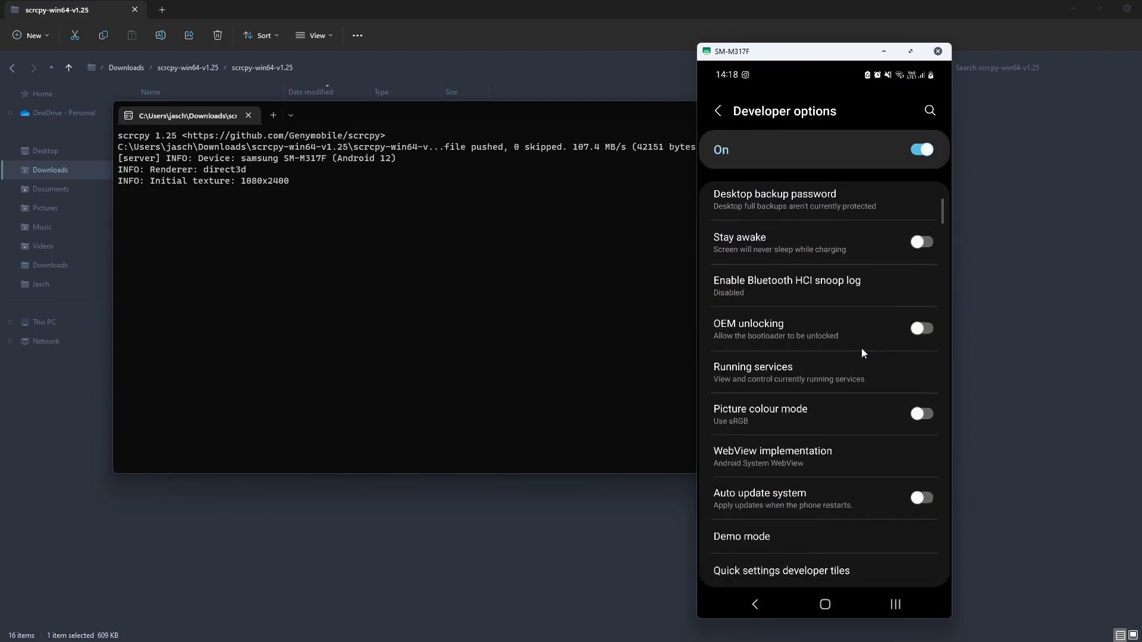
scroll("down", 3)
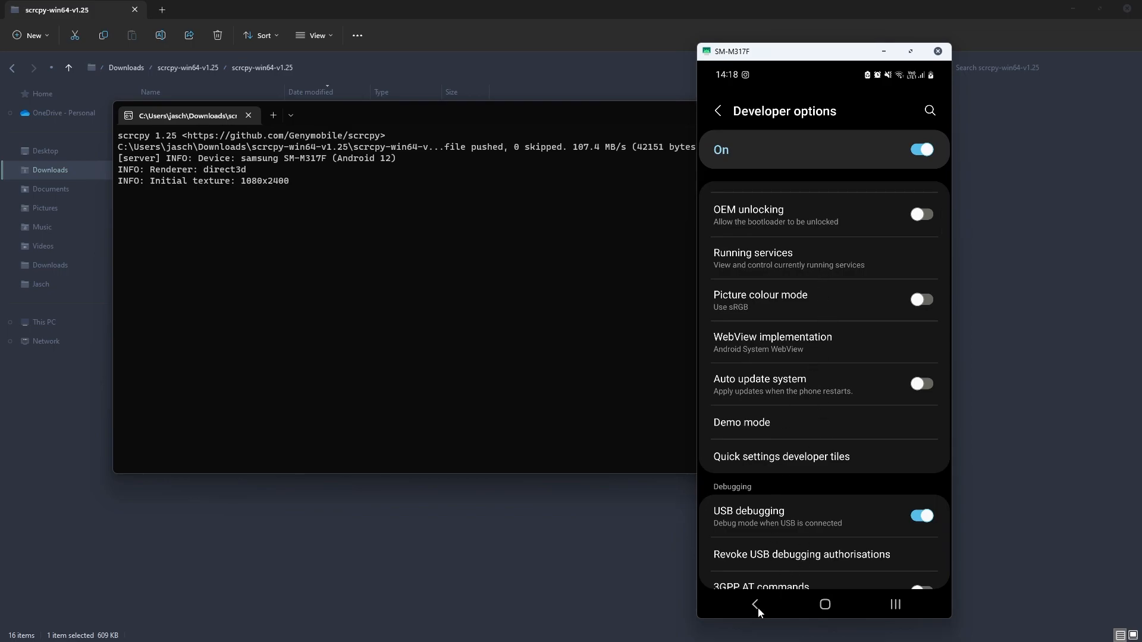
left_click(753, 604)
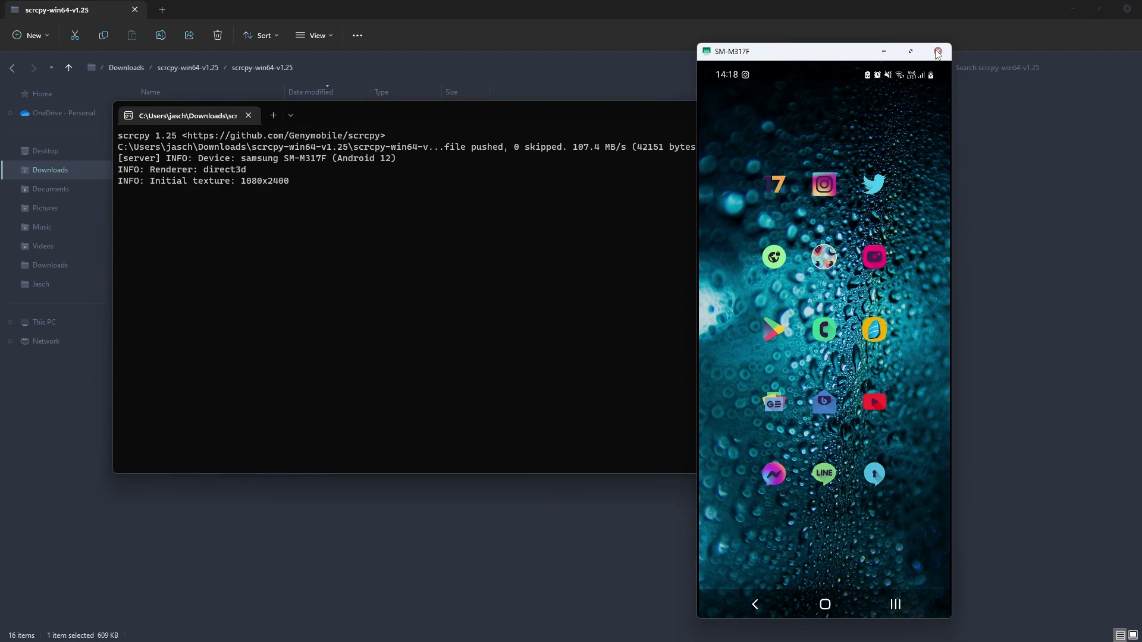
mouse_move(937, 51)
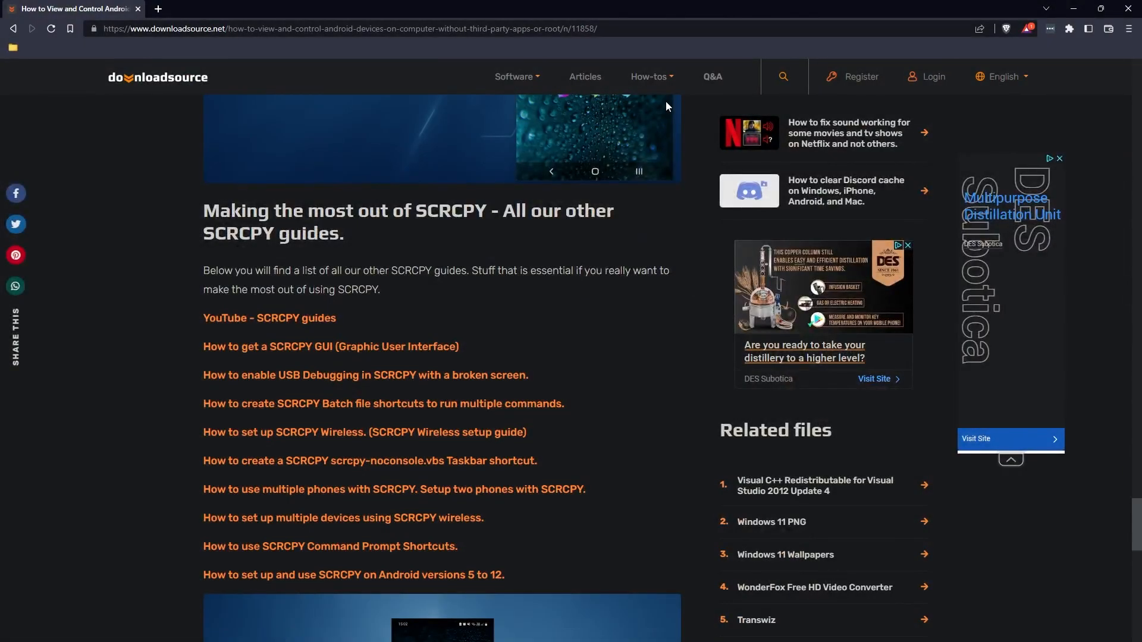
mouse_move(299, 305)
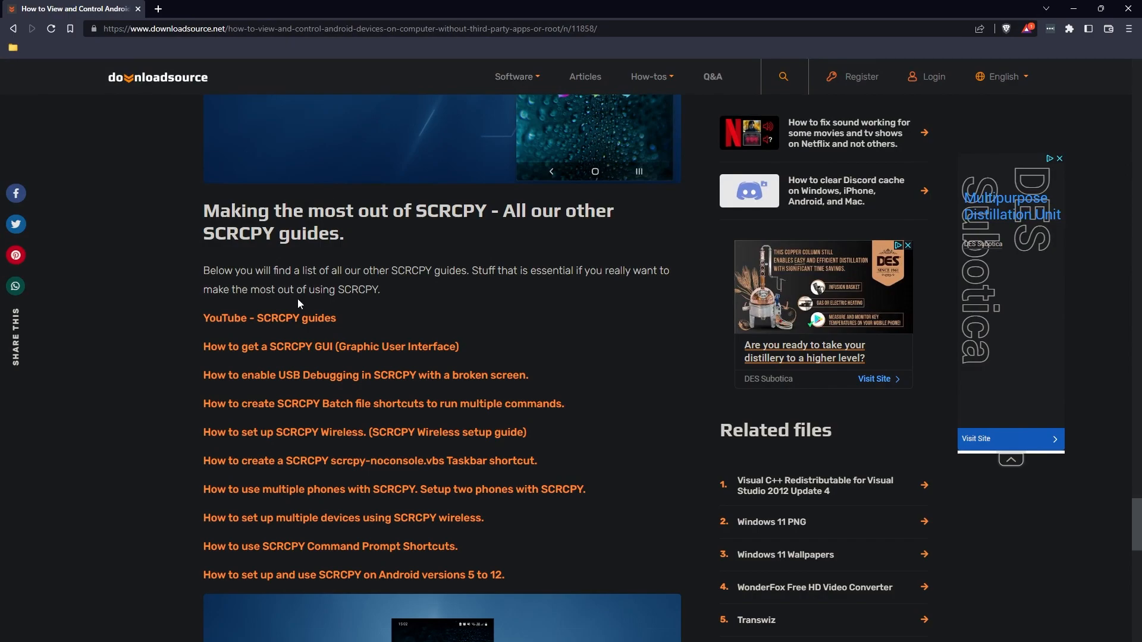
Step: Scroll the downloadsource article to the 'Making the most out of SCRCPY' guides and SNDCPY section
scroll("down", 3)
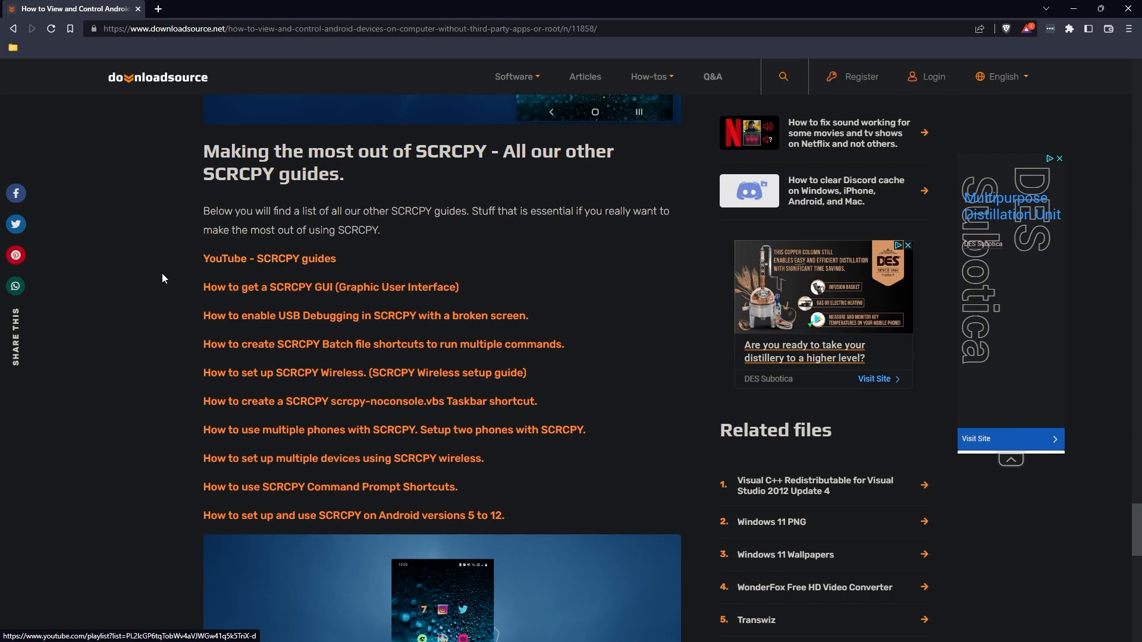
mouse_move(188, 266)
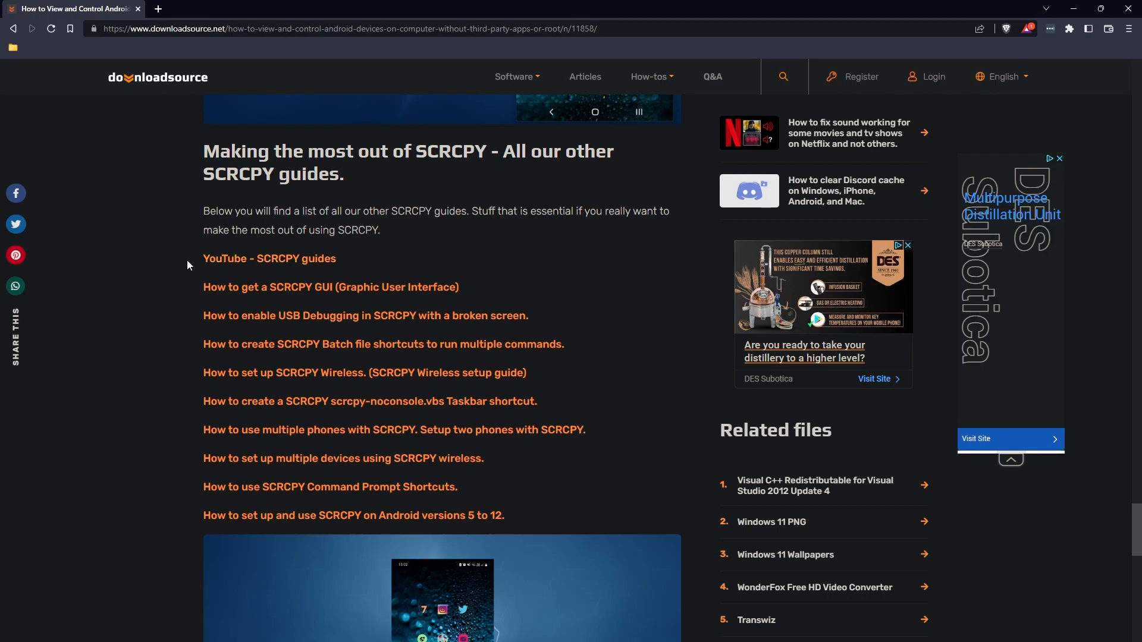
mouse_move(197, 293)
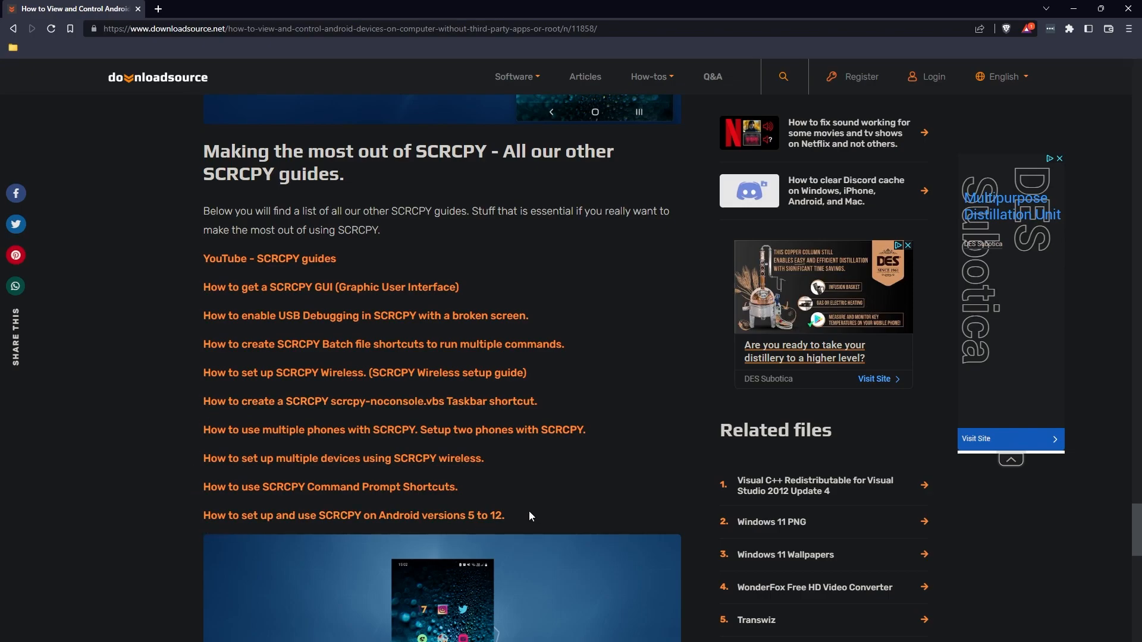
mouse_move(550, 404)
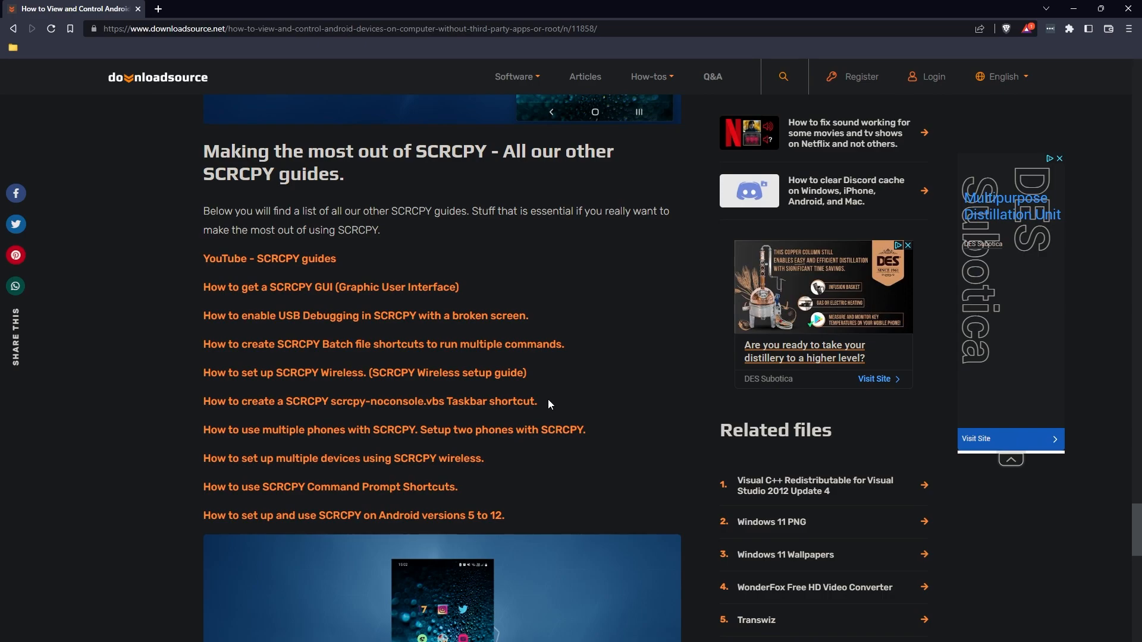
mouse_move(589, 395)
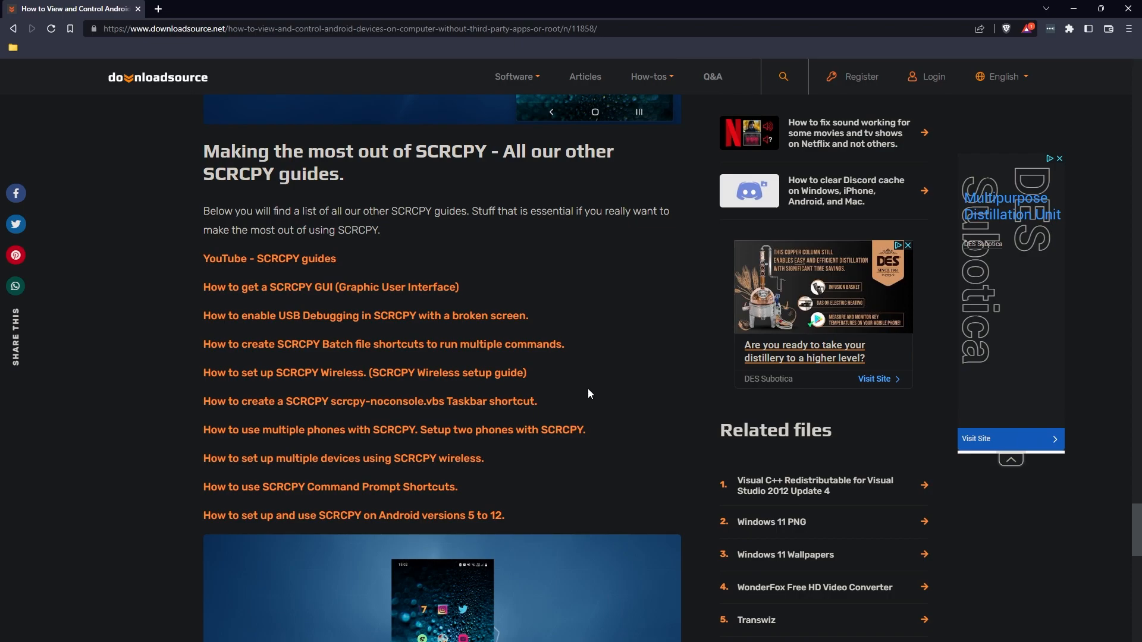
scroll("down", 3)
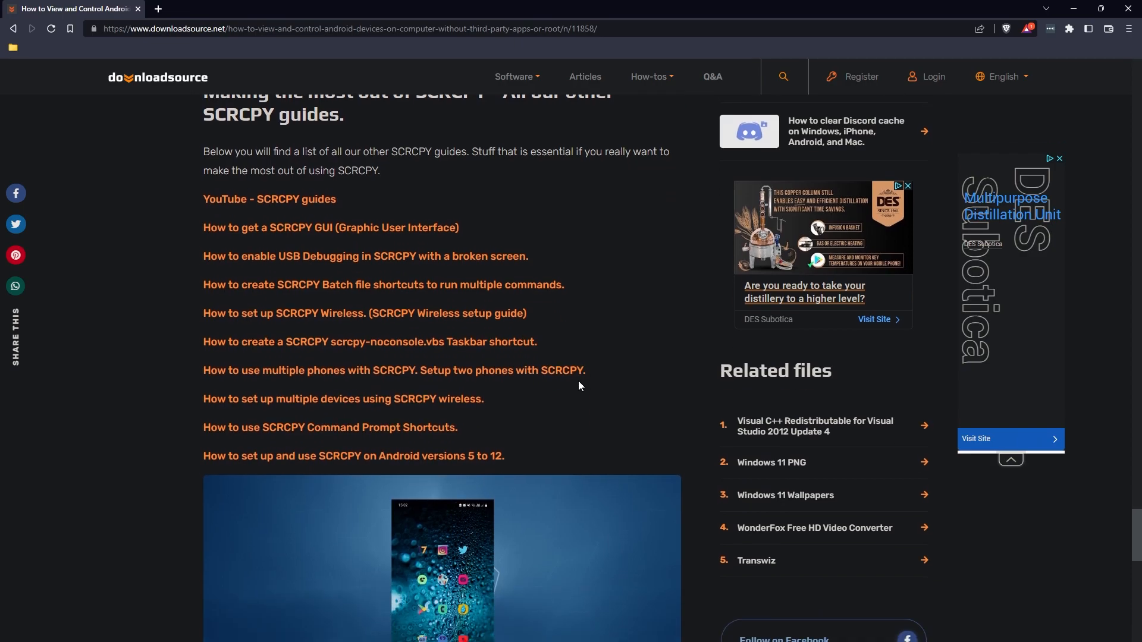
scroll("down", 3)
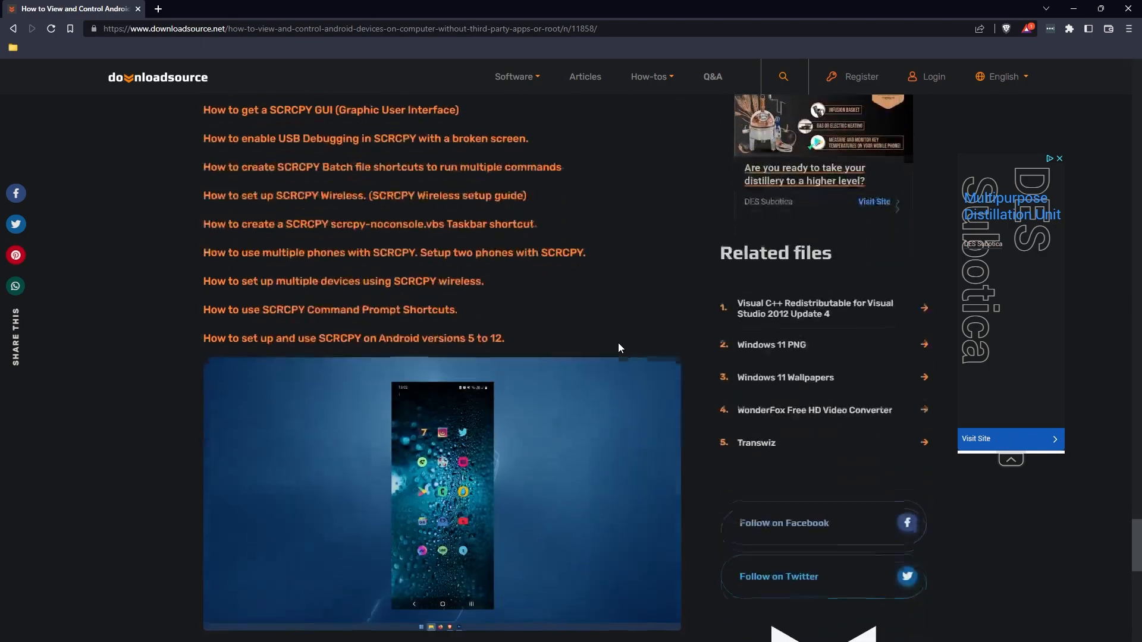
scroll("down", 3)
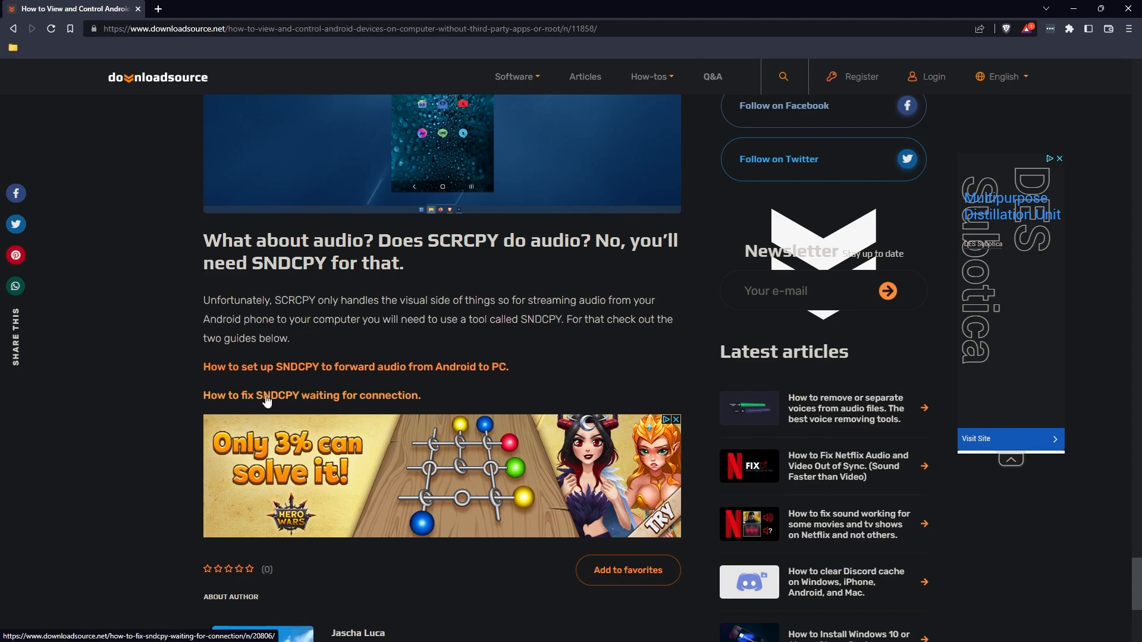
mouse_move(310, 333)
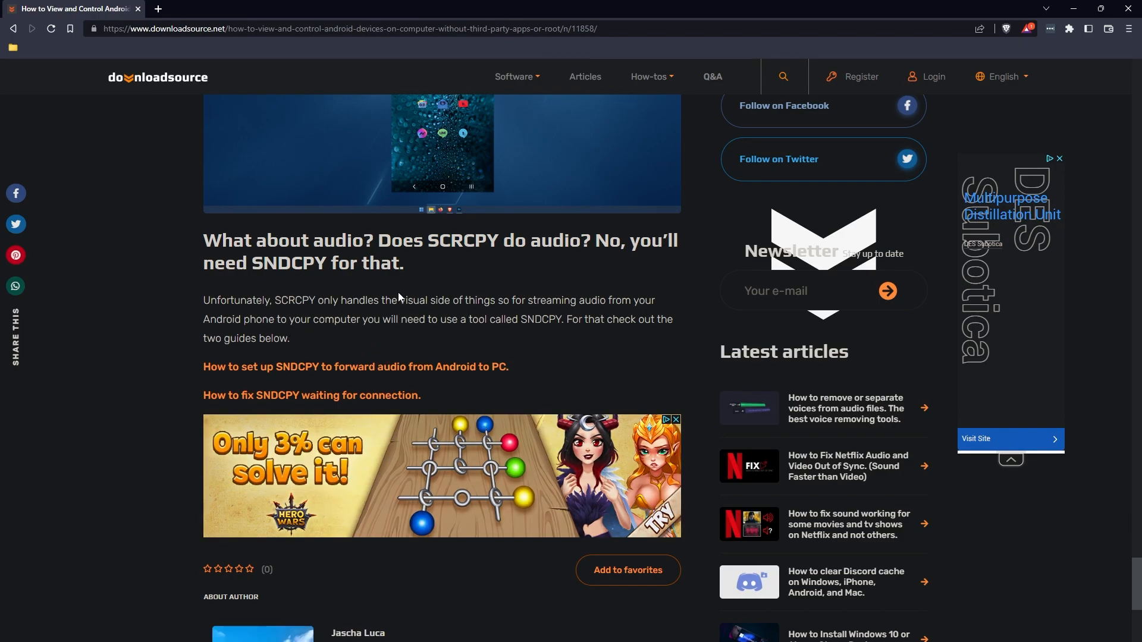
mouse_move(289, 399)
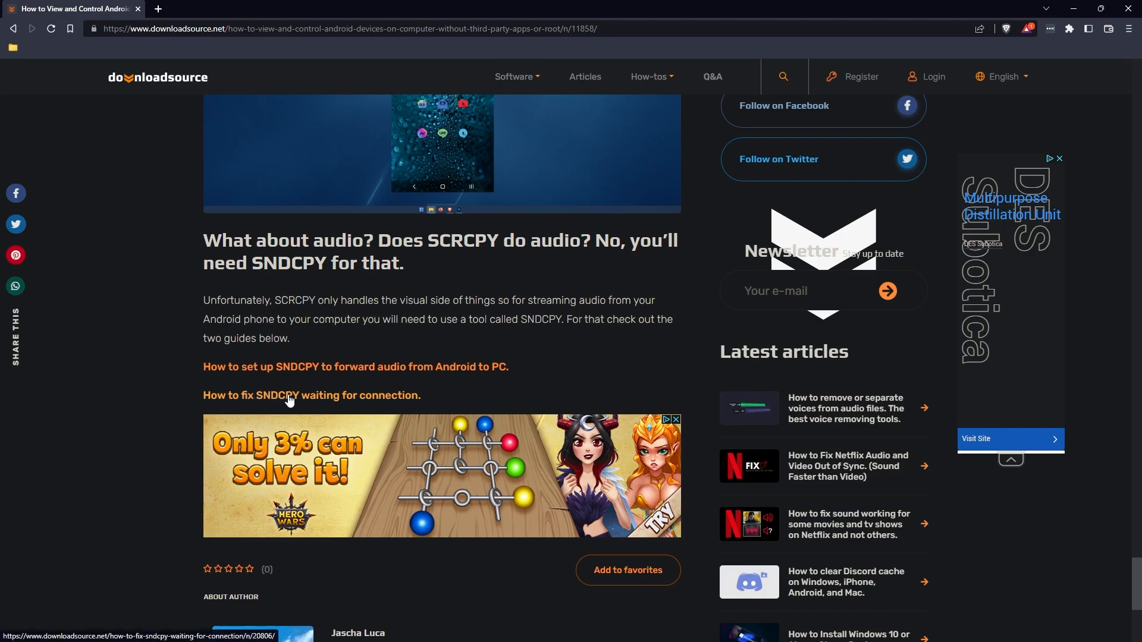
mouse_move(475, 367)
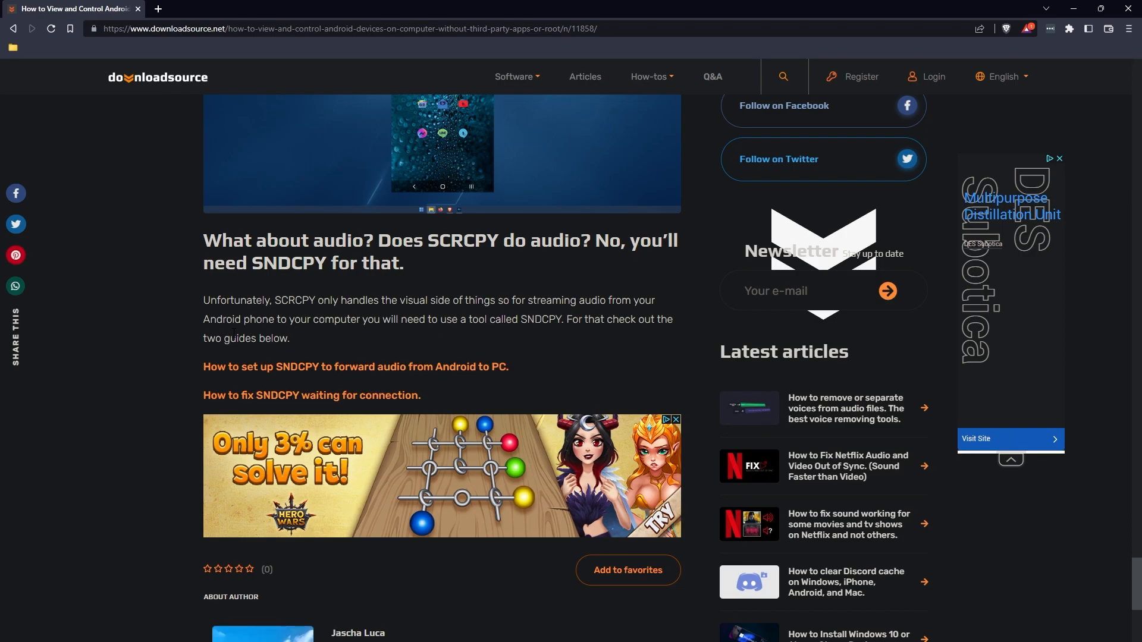
mouse_move(419, 347)
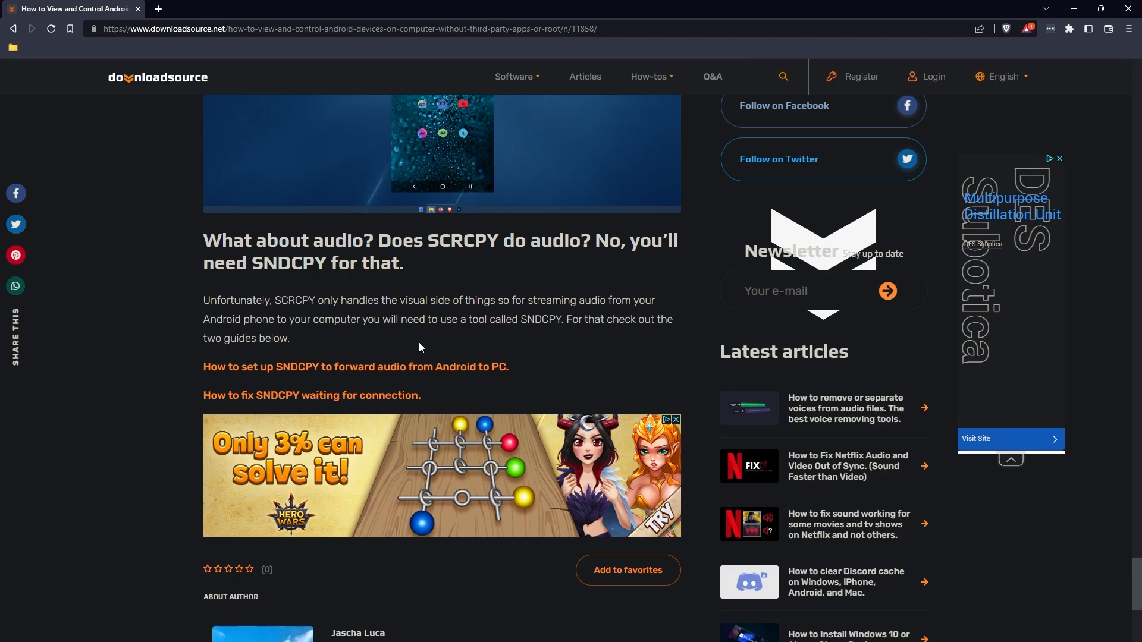
mouse_move(518, 369)
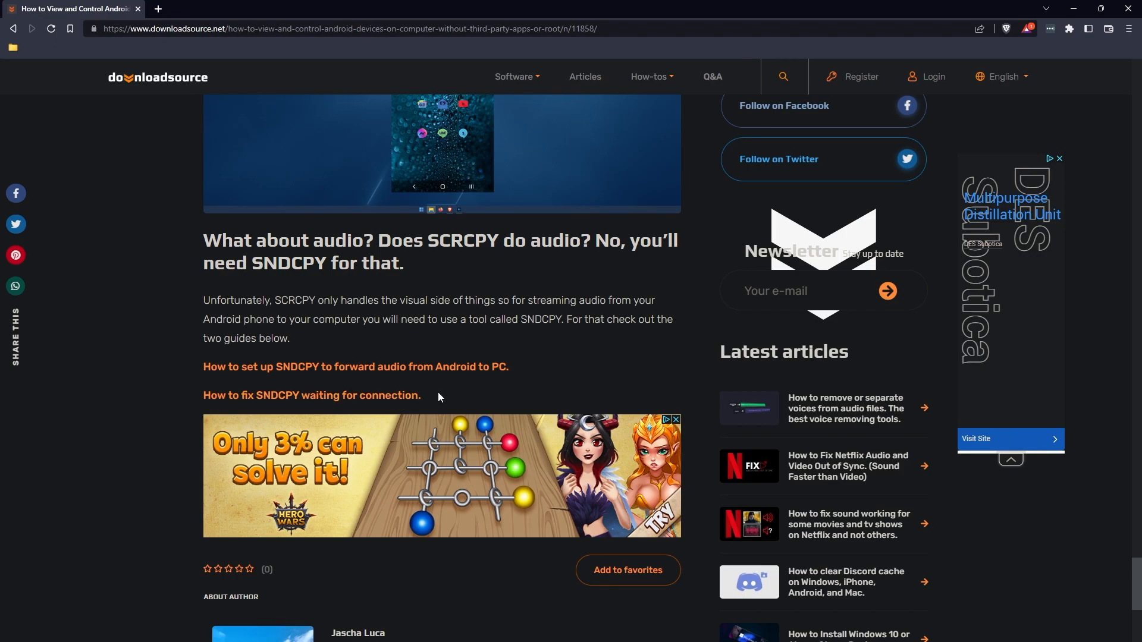
mouse_move(442, 398)
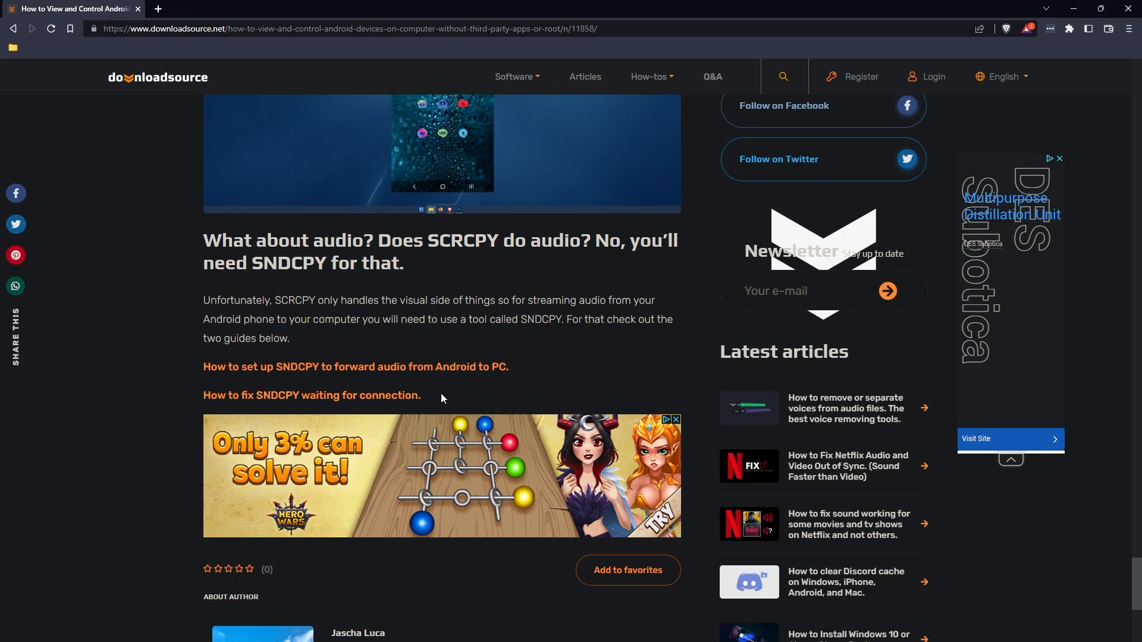